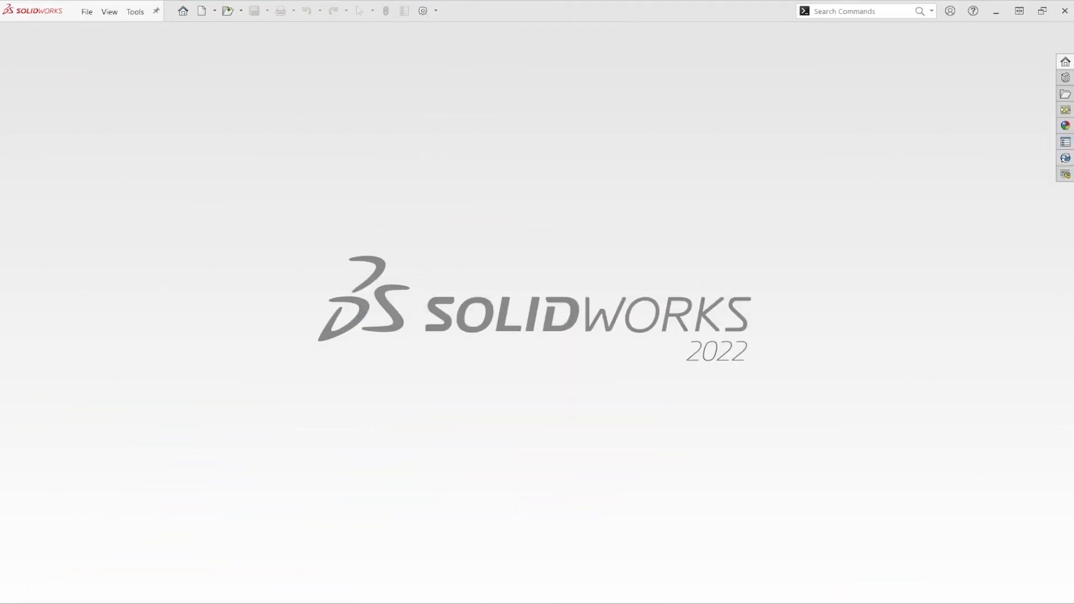
mouse_move(560, 250)
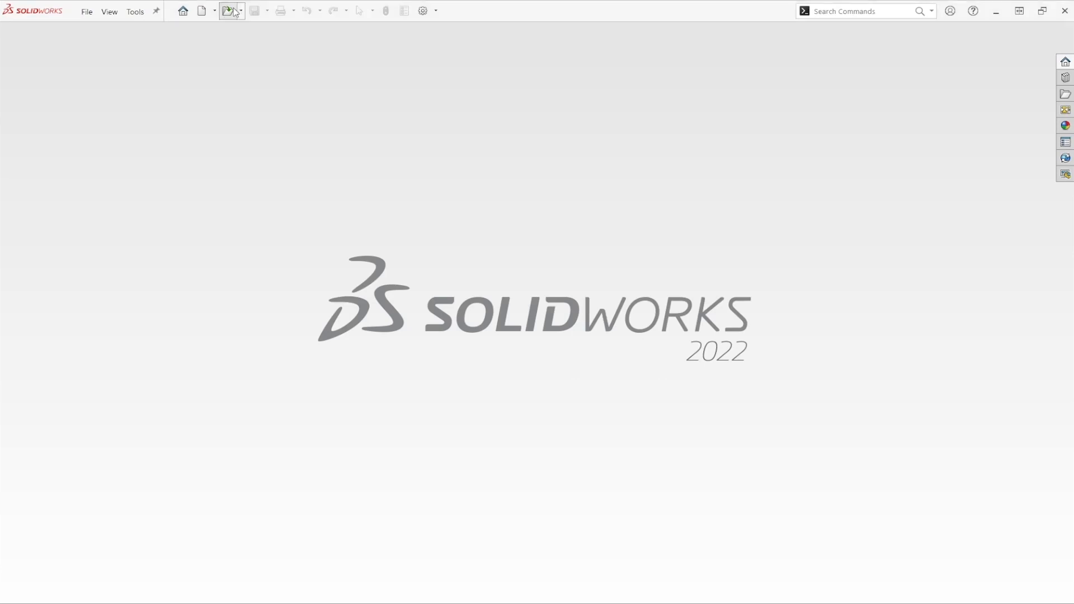
- Open Drawer.SLDASM from the Creating Virtual Parts Blog and VTT folder
click(227, 10)
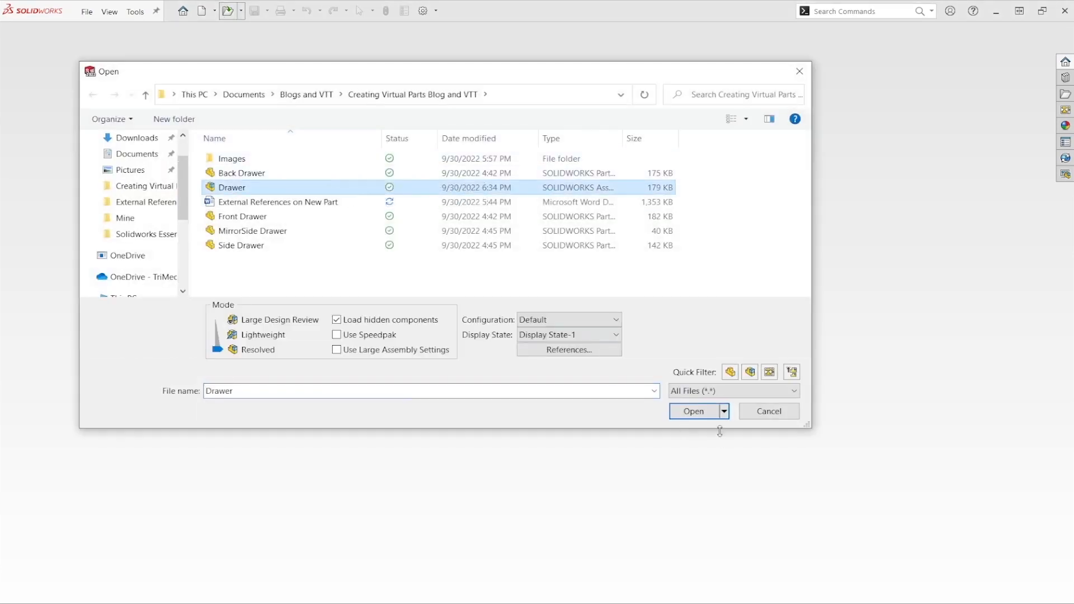
click(692, 410)
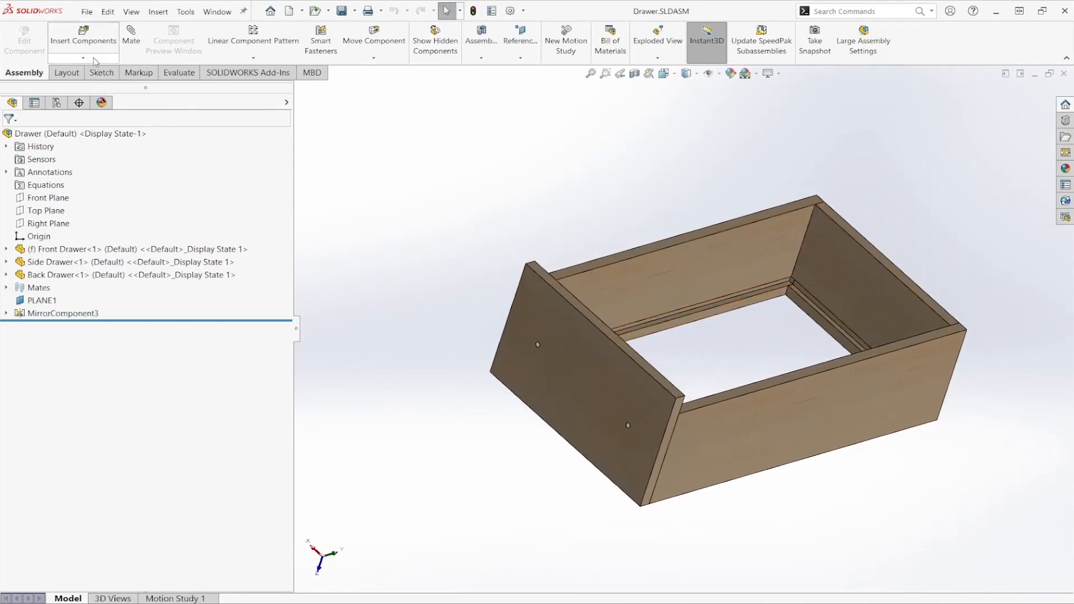
- Insert a new in-assembly part and extrude a rectangular base plate Up To Surface at the drawer bottom
click(81, 58)
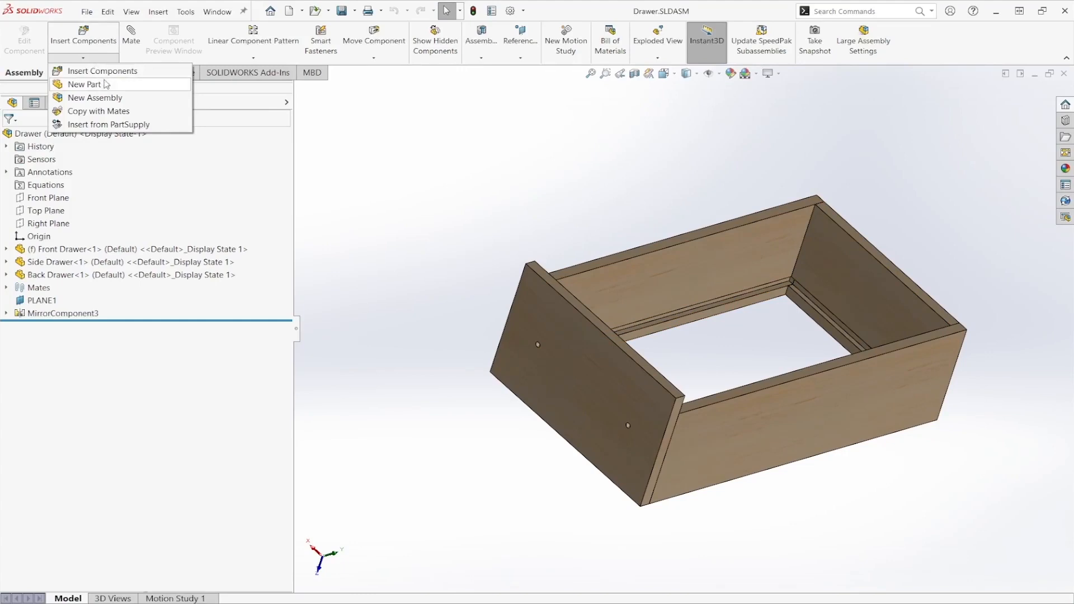
click(84, 84)
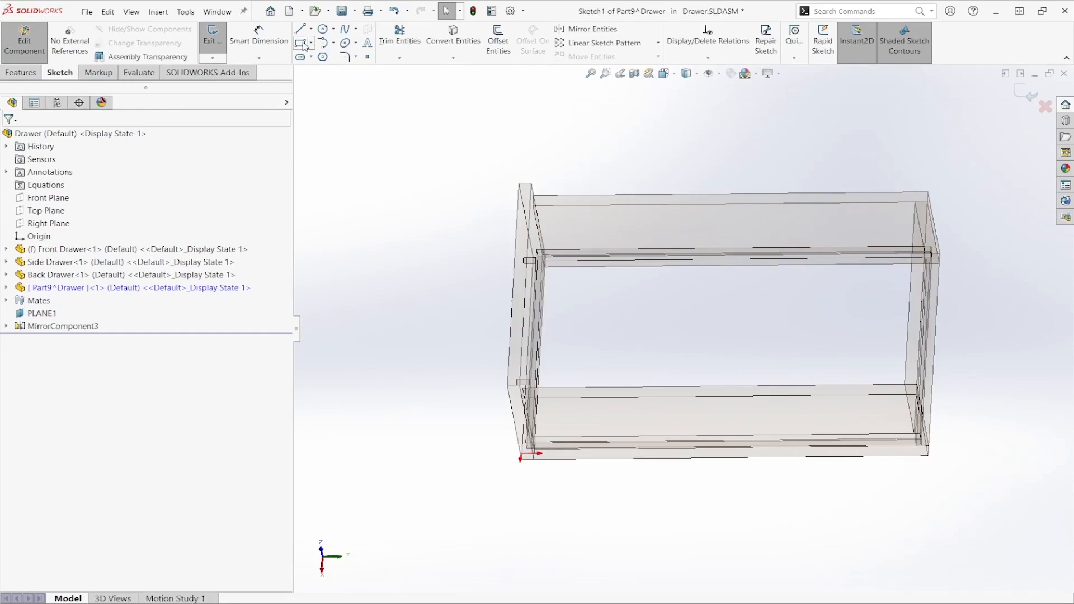
click(300, 42)
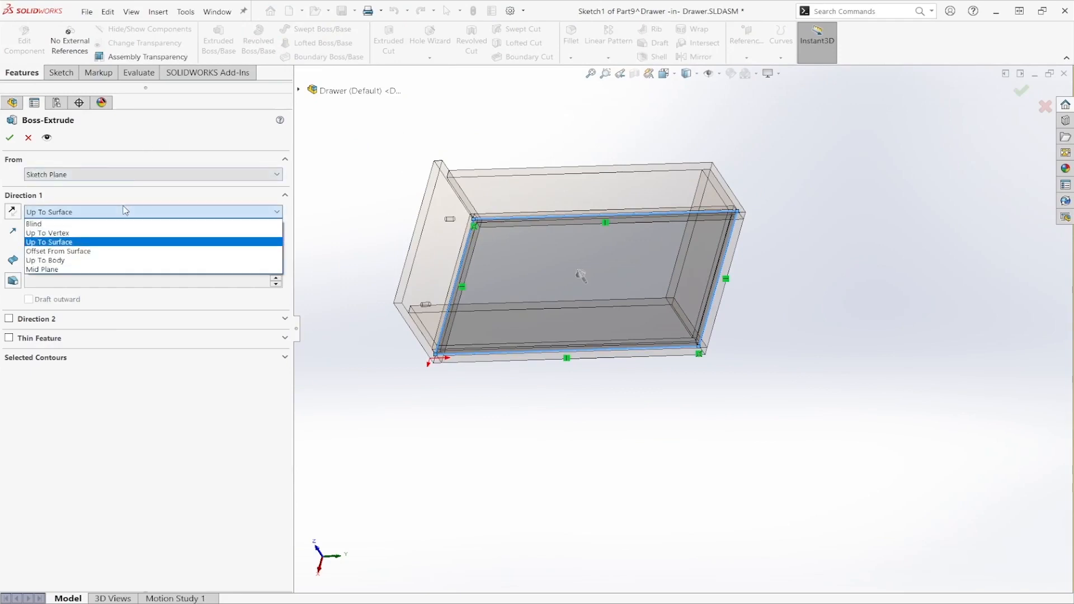
click(49, 242)
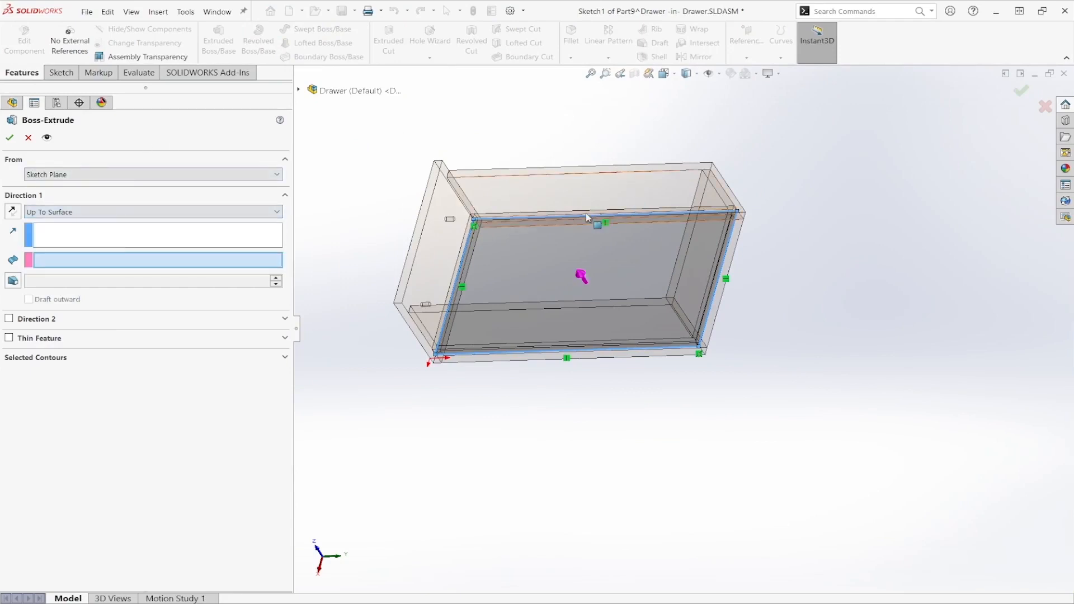
right_click(585, 219)
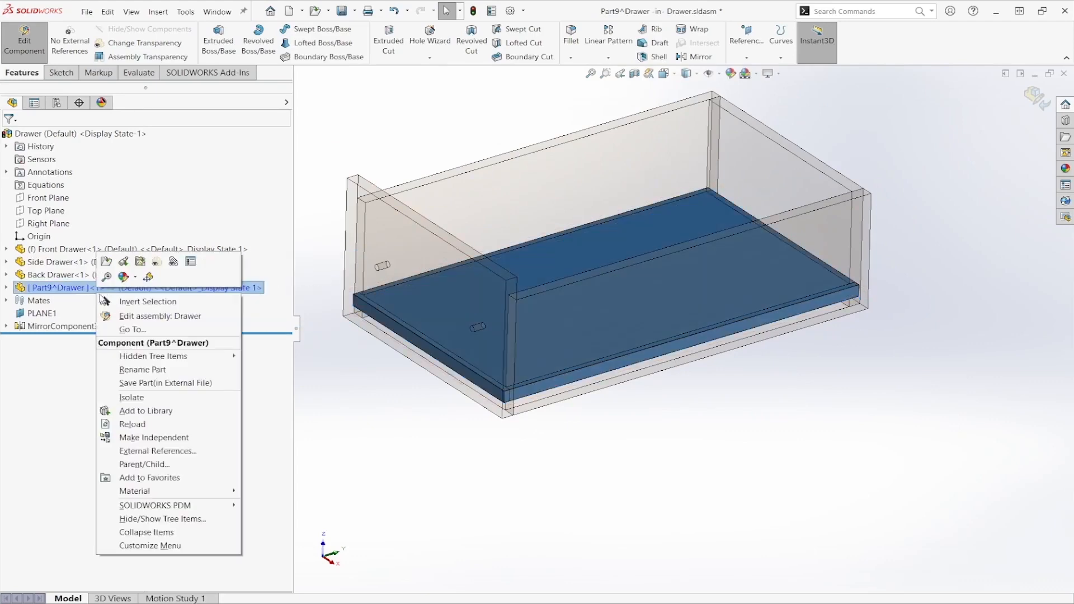
- Rename Part9 to BasePlate and exit component editing back to the Drawer assembly
click(142, 370)
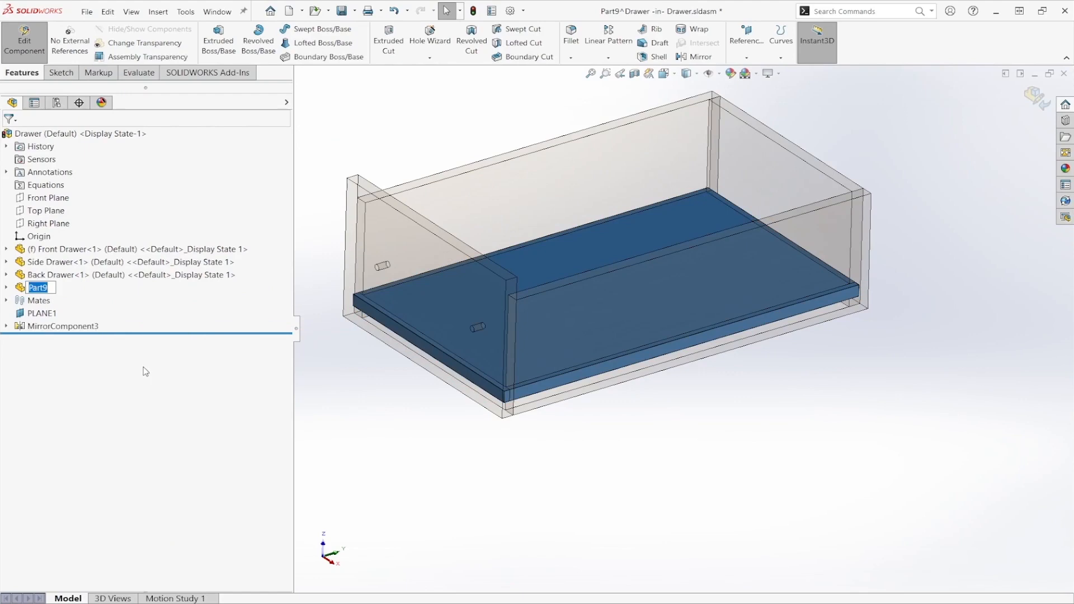
text(BasePlate)
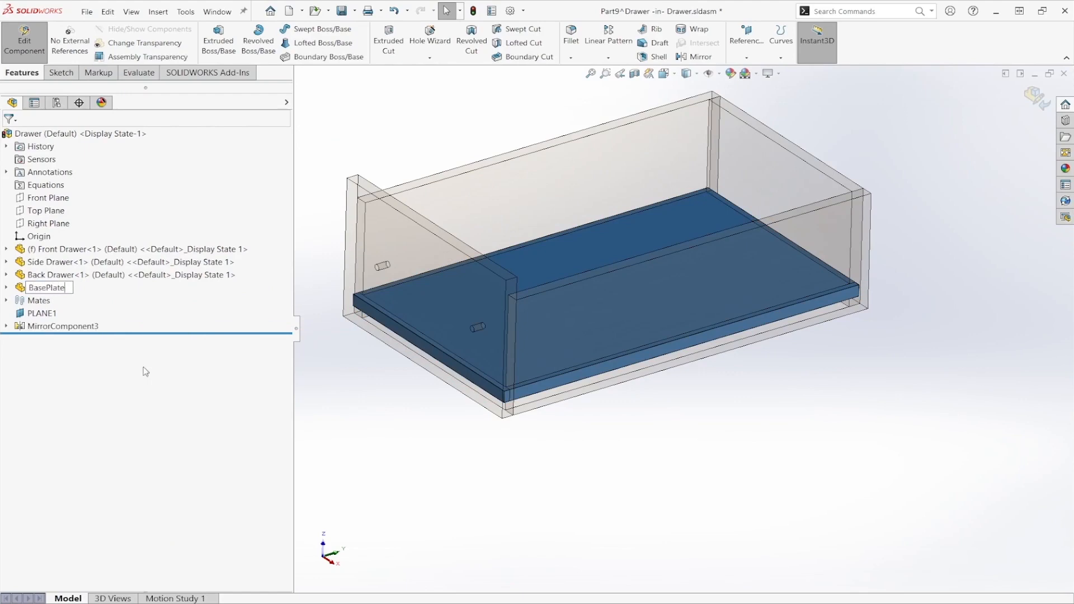
key(Return)
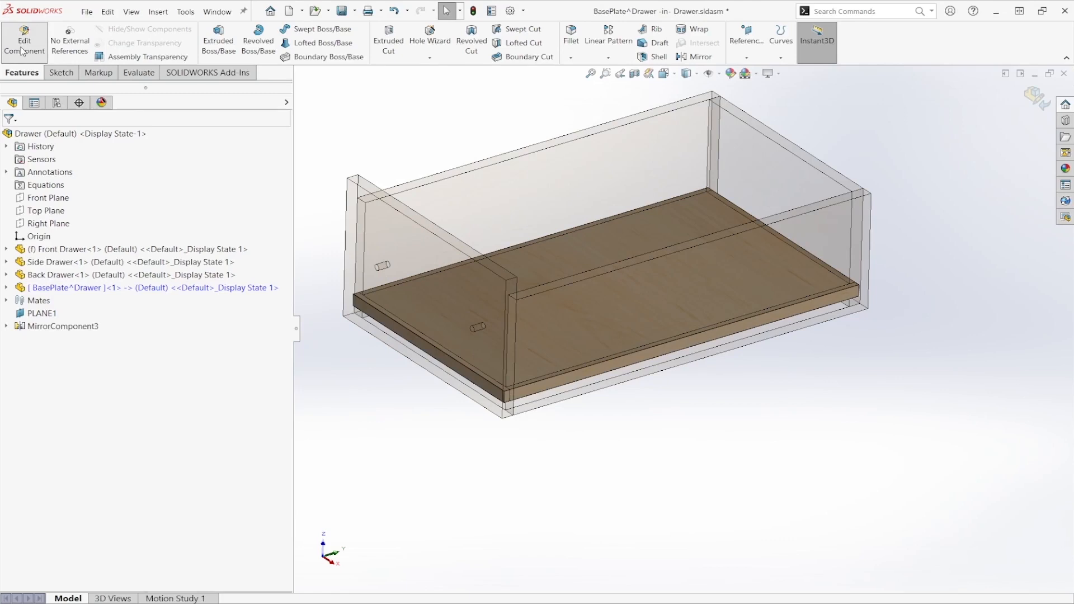
click(23, 41)
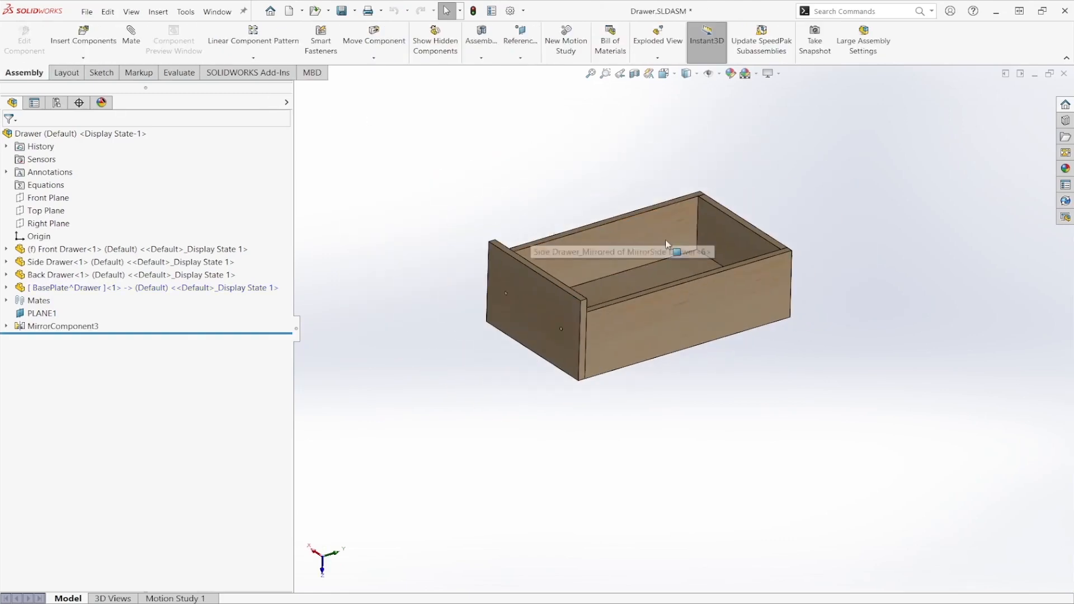
- Insert a new part placed on the Front Drawer's outer face and start its first sketch
click(527, 309)
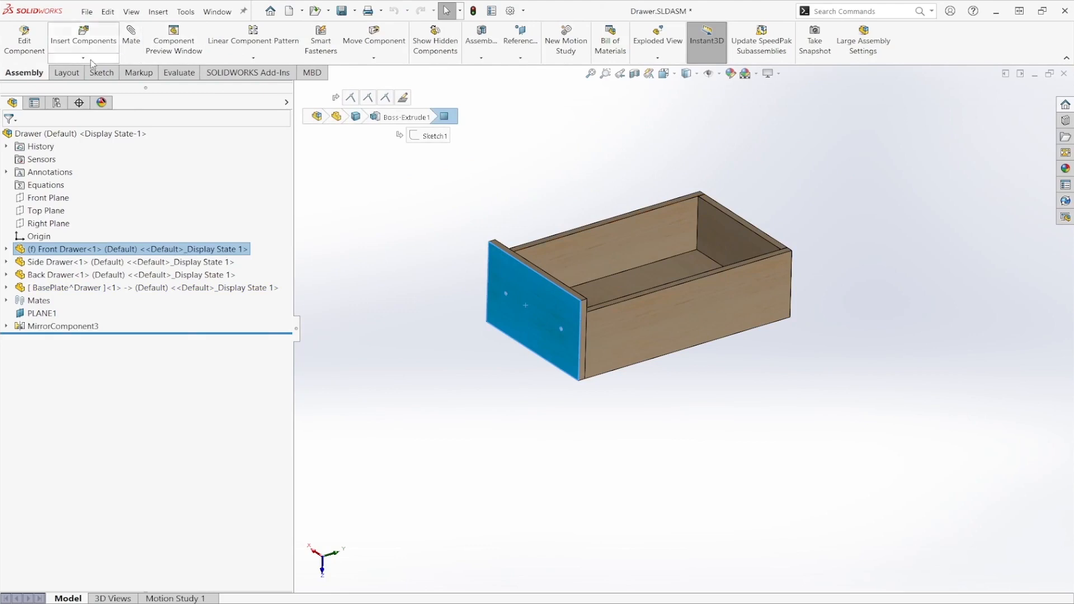
click(82, 57)
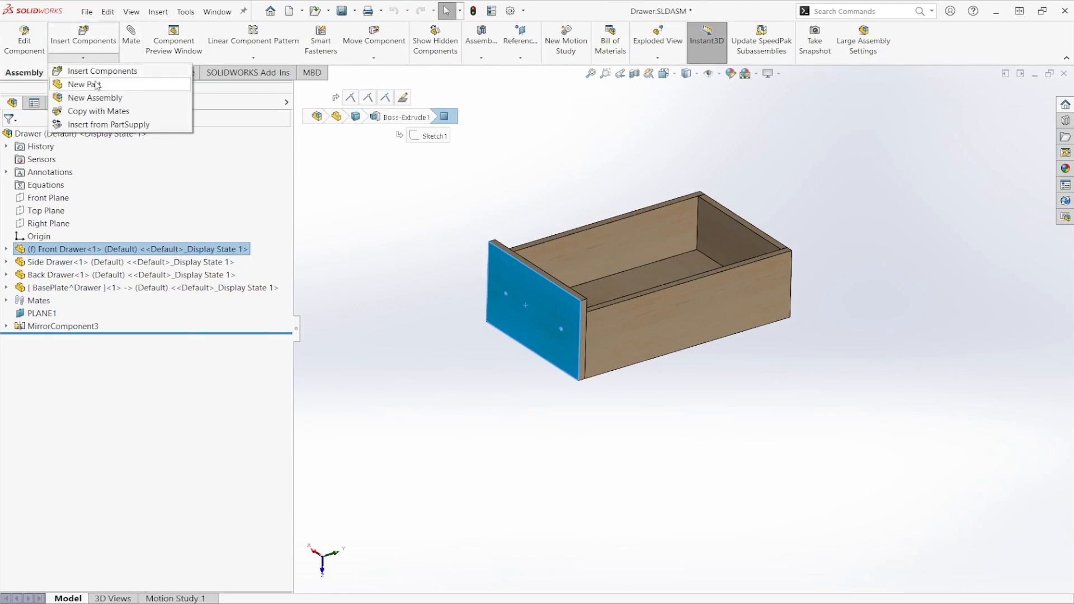
click(78, 84)
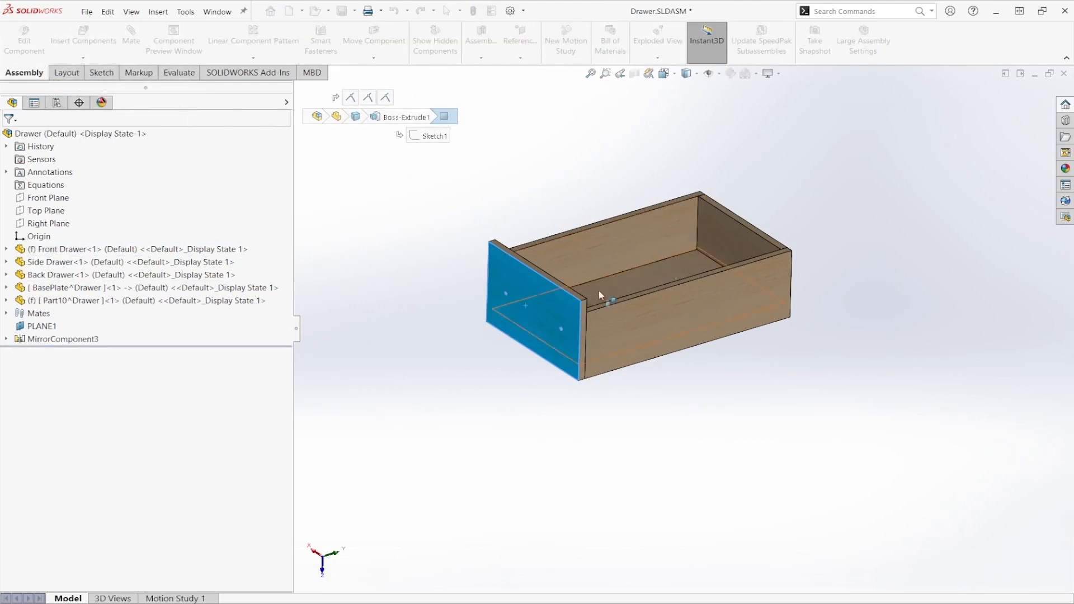
click(664, 74)
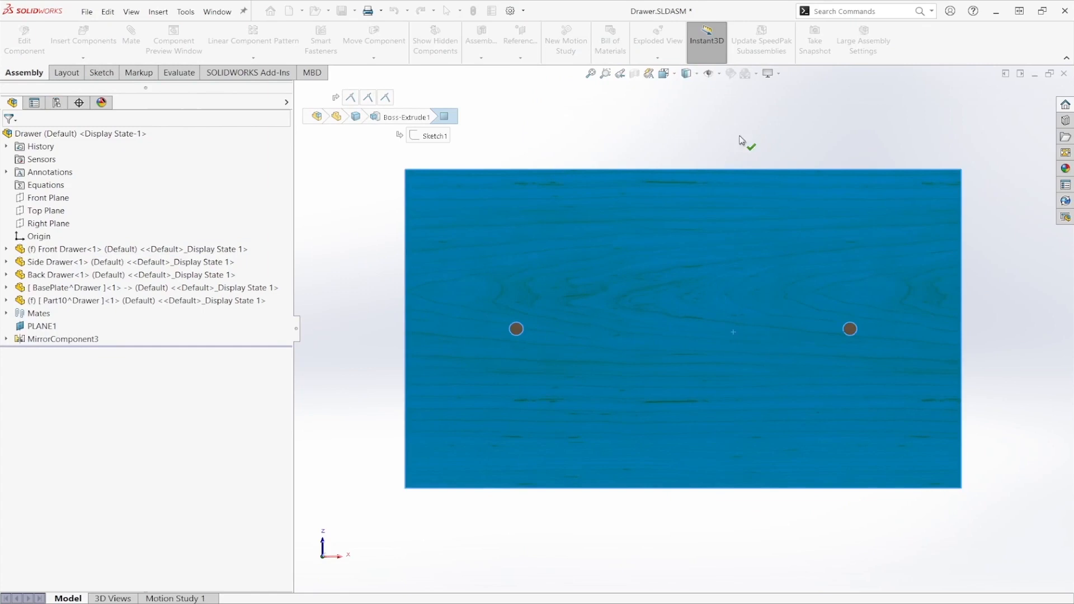
mouse_move(514, 335)
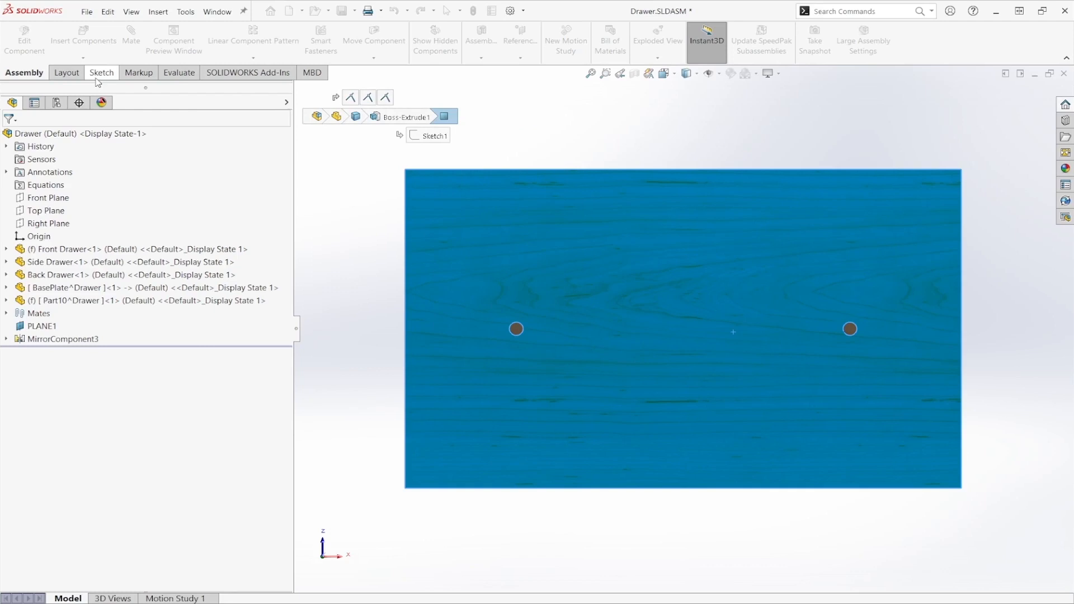
click(100, 72)
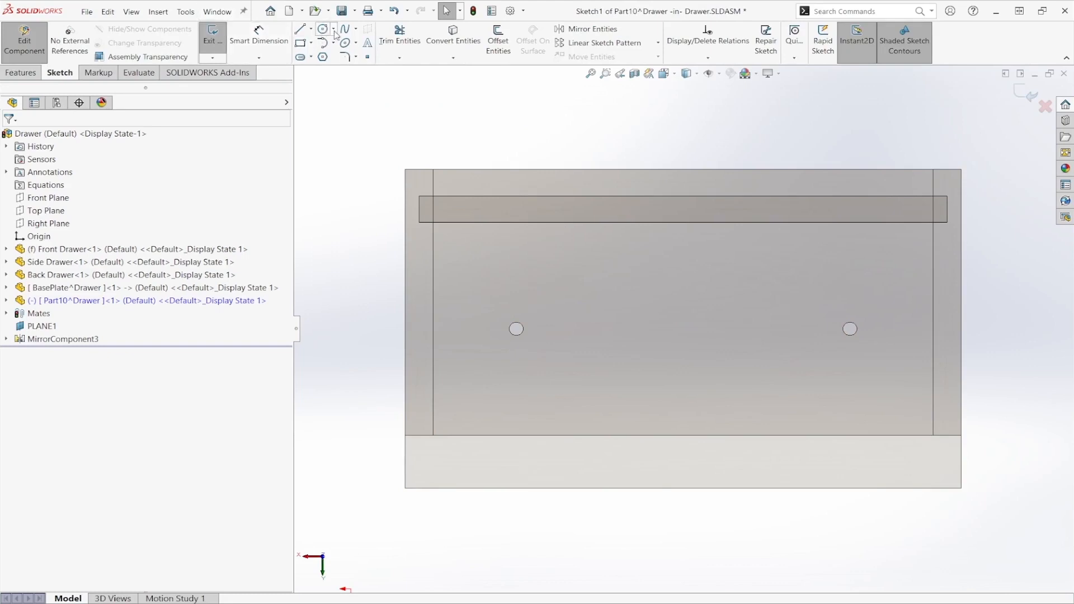
- Sketch two circles on the front holes, dimension them to 0.30 diameter and start a boss-extrude
click(452, 32)
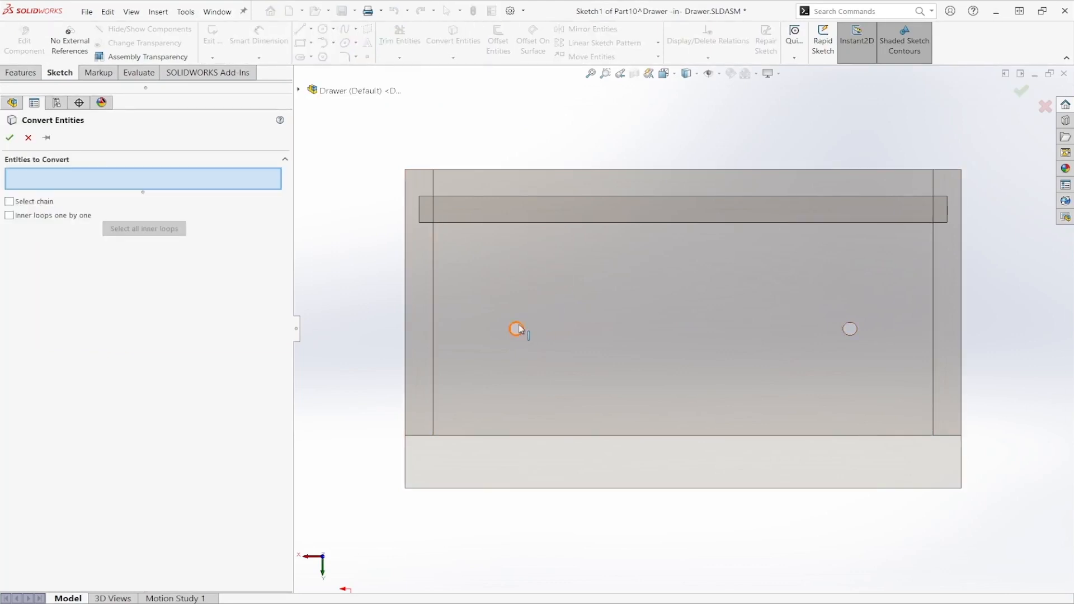
click(517, 329)
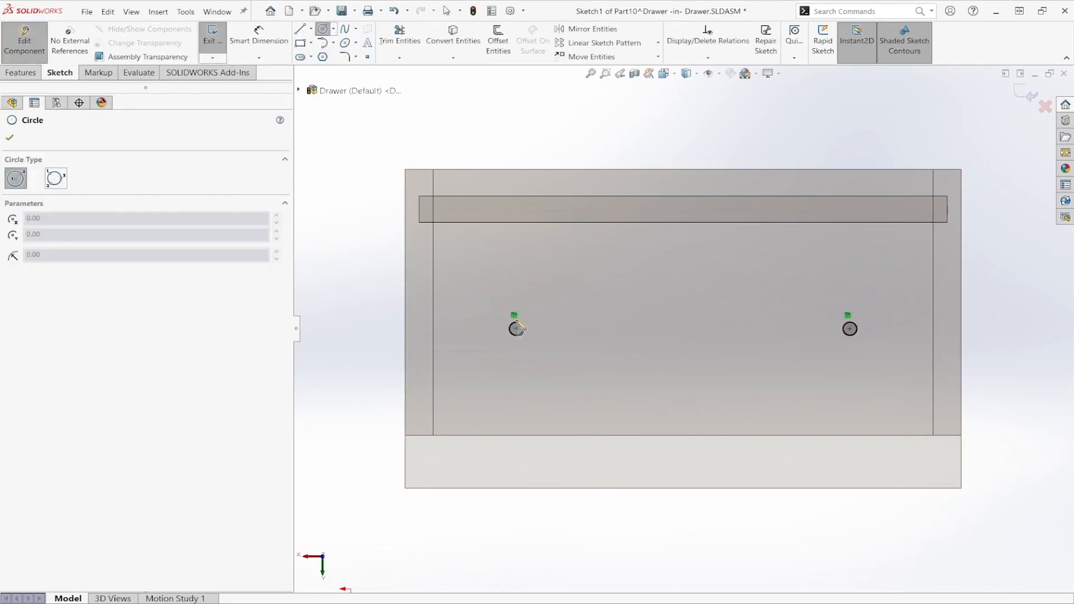
click(516, 329)
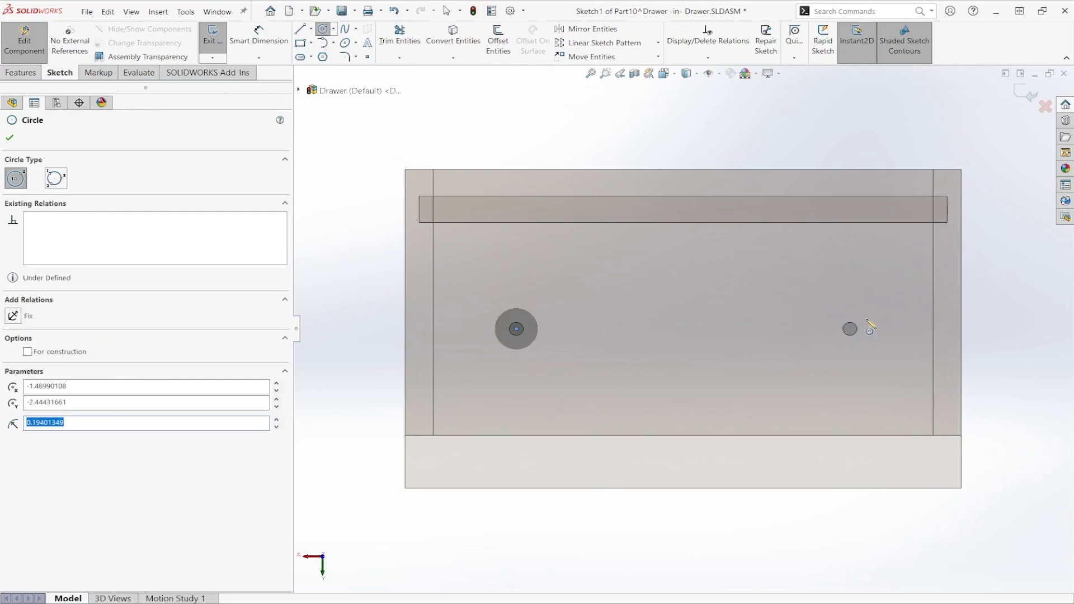
click(849, 329)
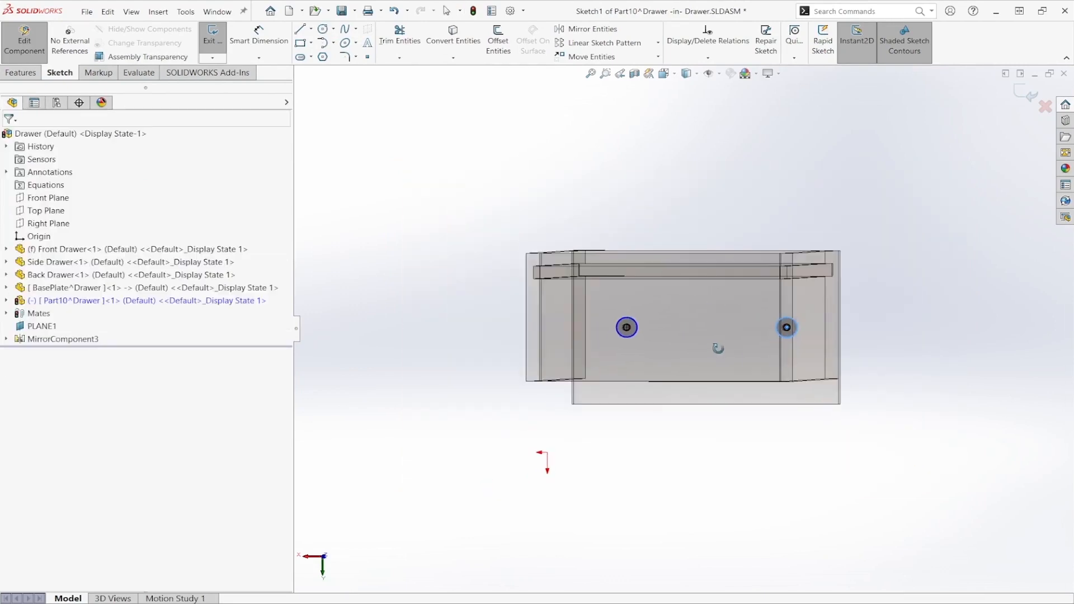
click(625, 327)
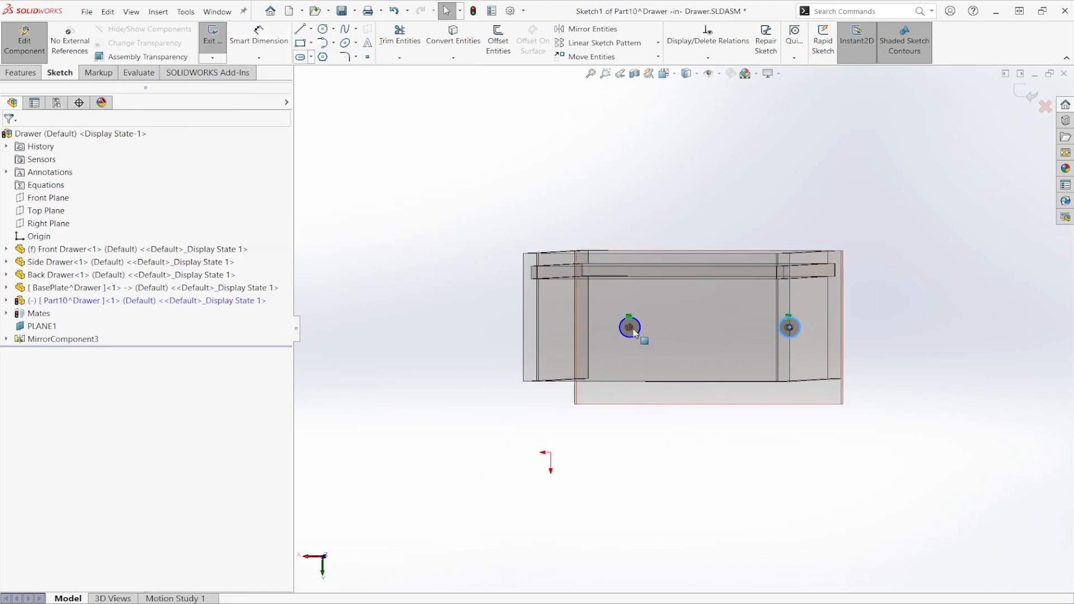
click(789, 328)
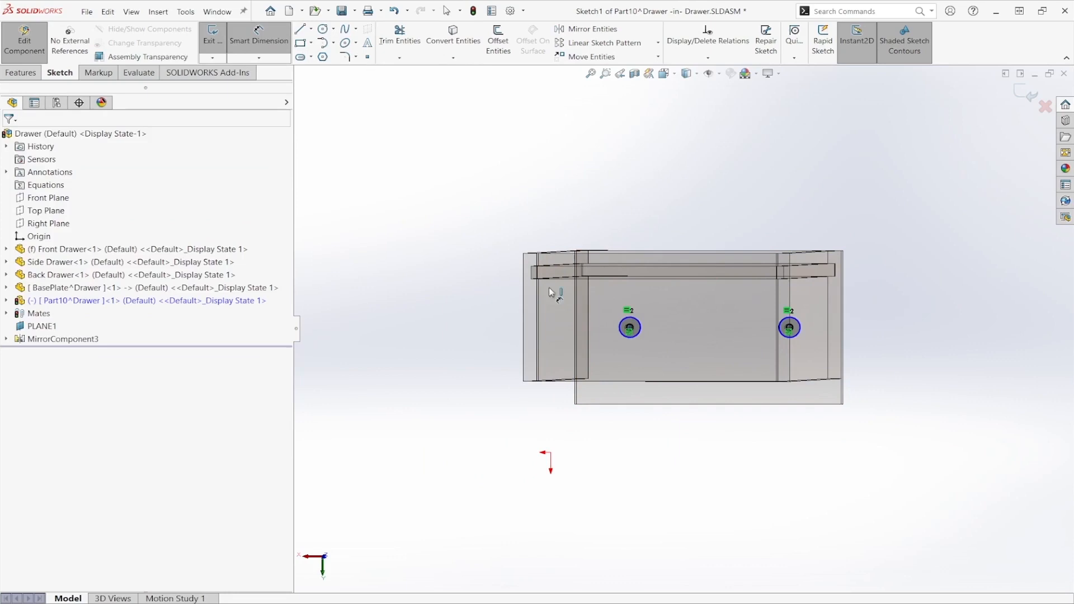
click(629, 328)
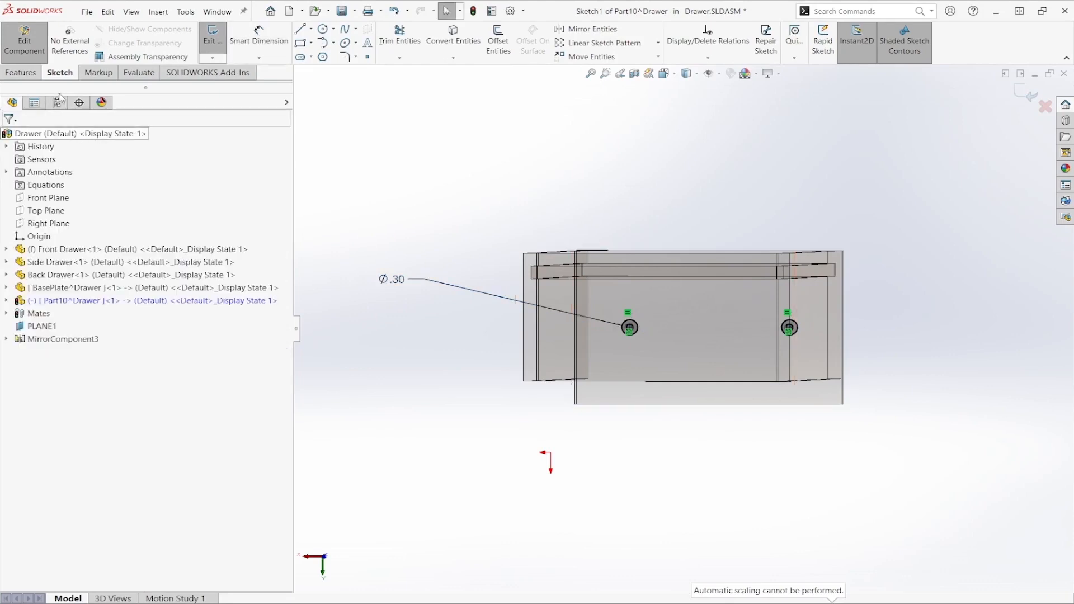
click(21, 73)
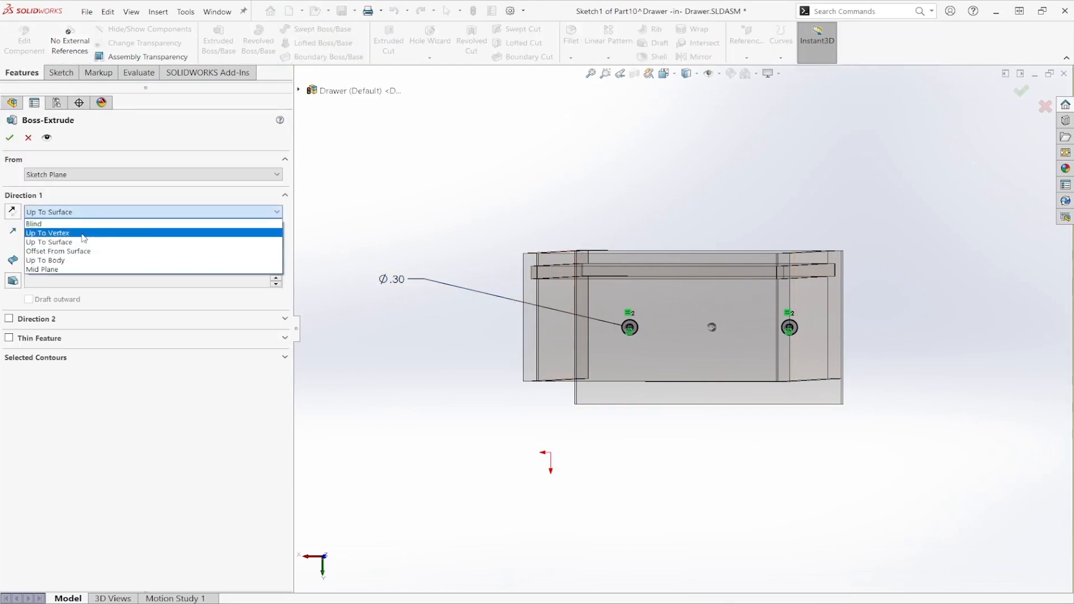
- Extrude both circle contours Blind outward into two round posts as Boss-Extrude1
click(32, 223)
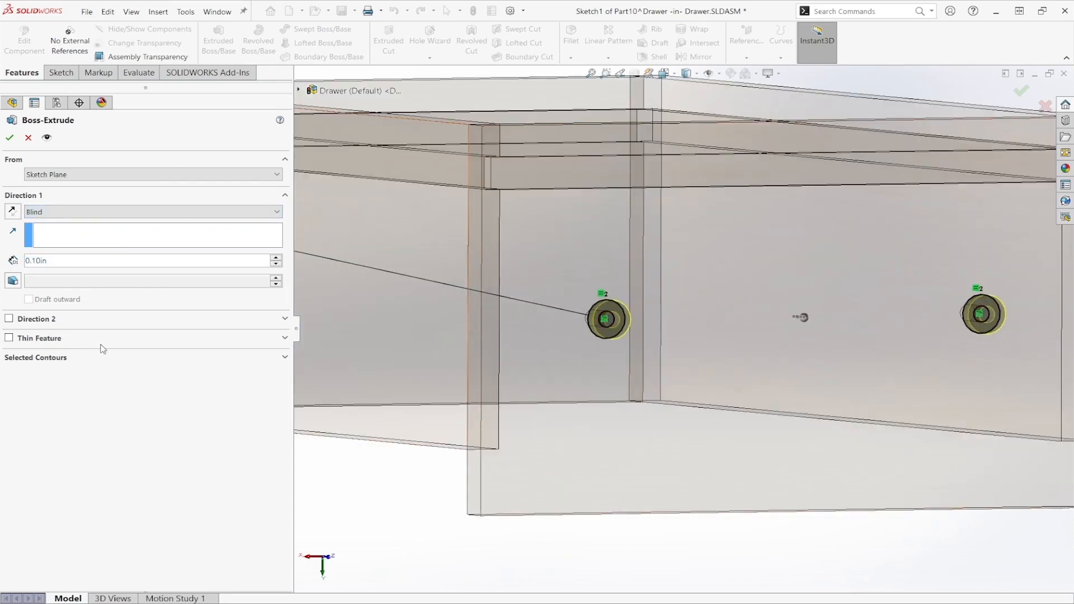
click(606, 319)
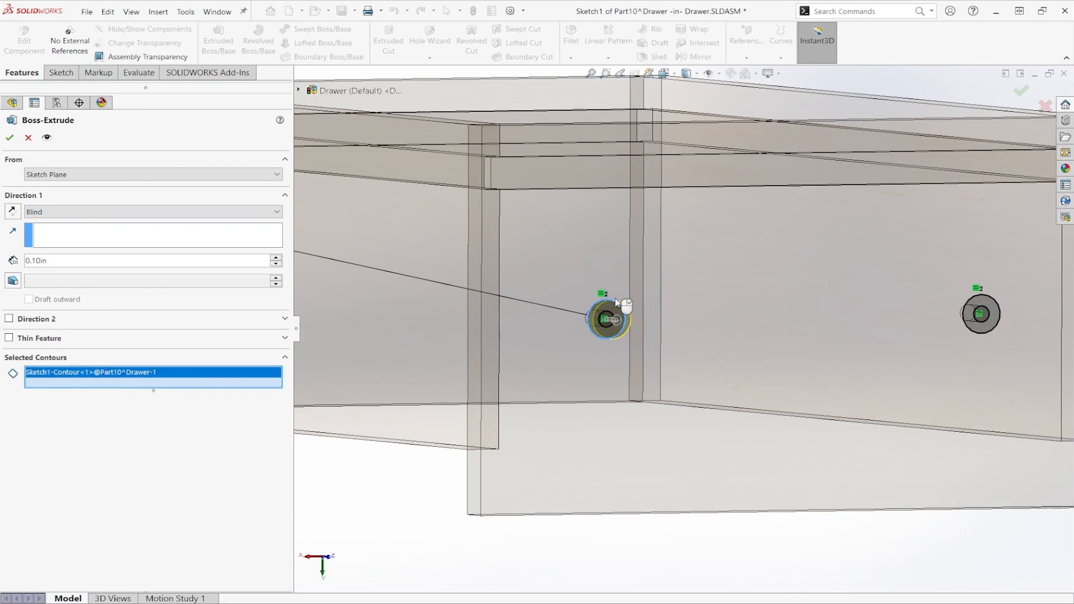
click(981, 314)
text(2)
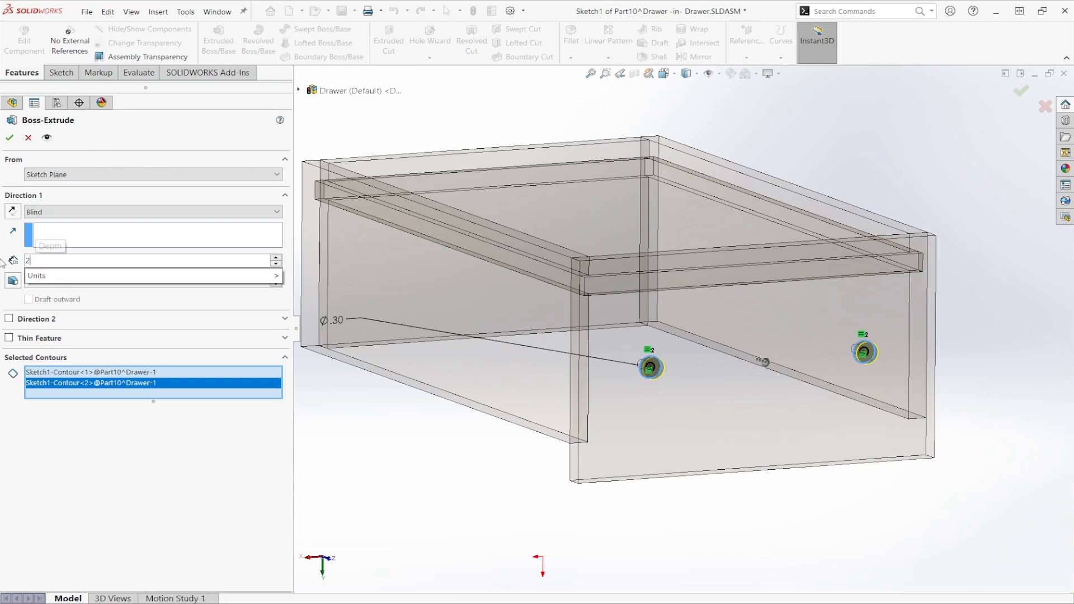
click(10, 138)
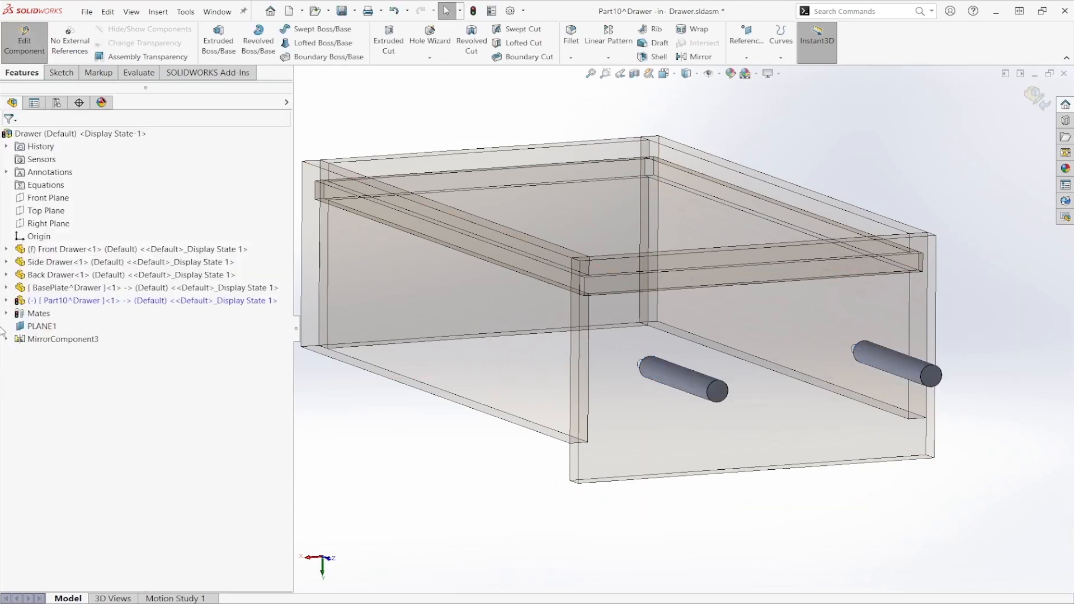
click(7, 301)
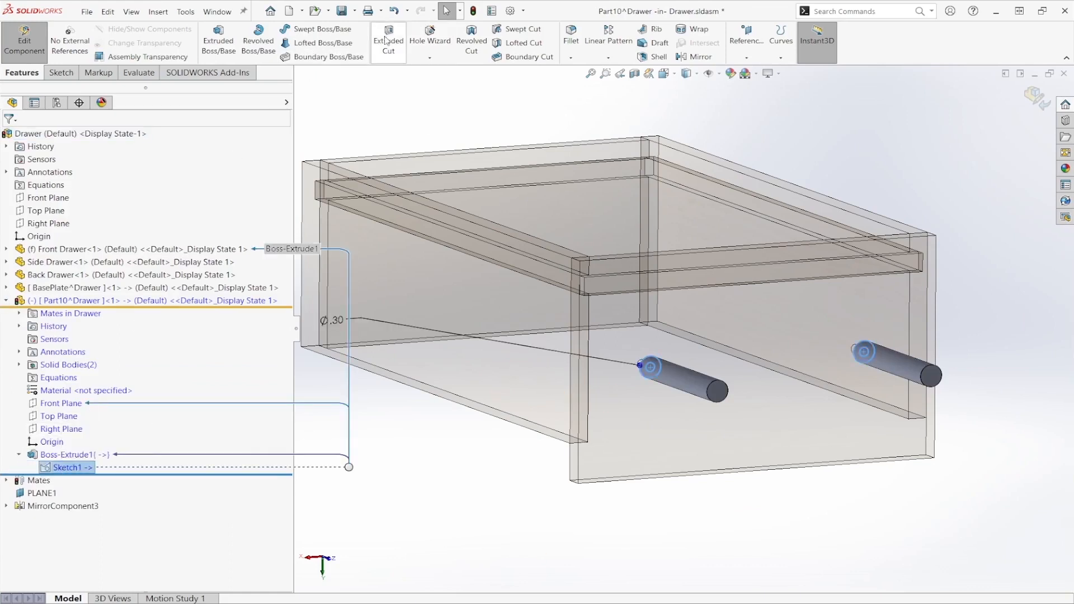
- Cut-extrude the two post ends Blind 0.50 in to form thinner pegs (Cut-Extrude1)
click(389, 40)
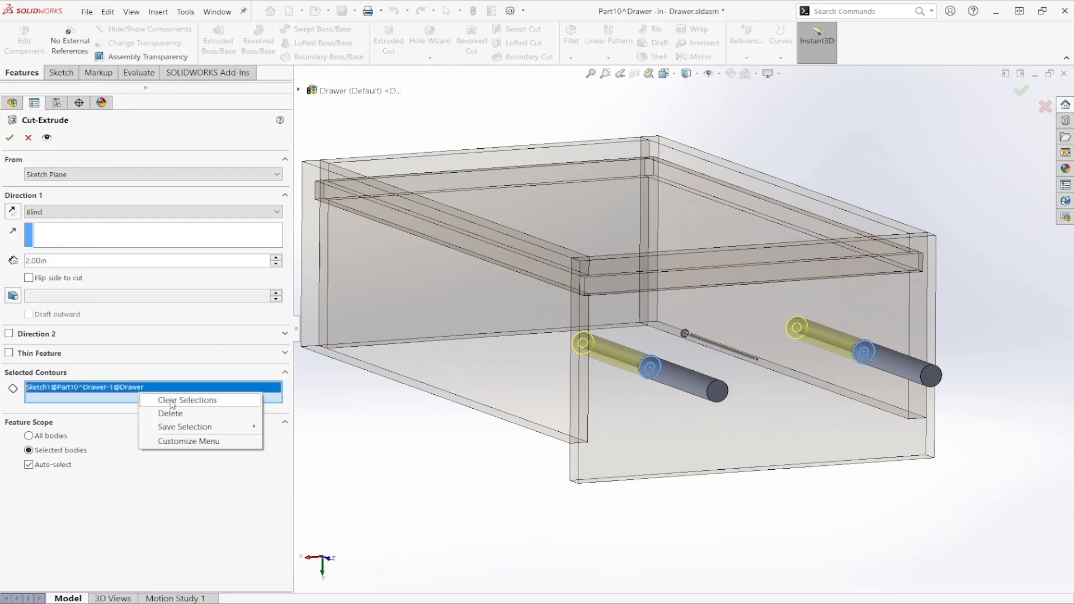
click(188, 399)
text(0.5)
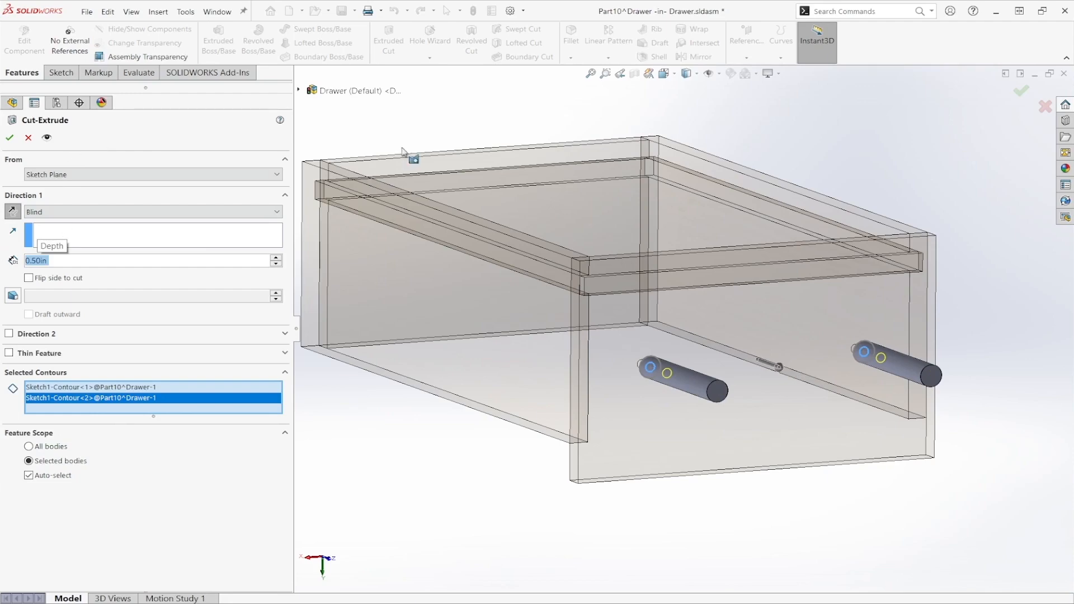
click(9, 137)
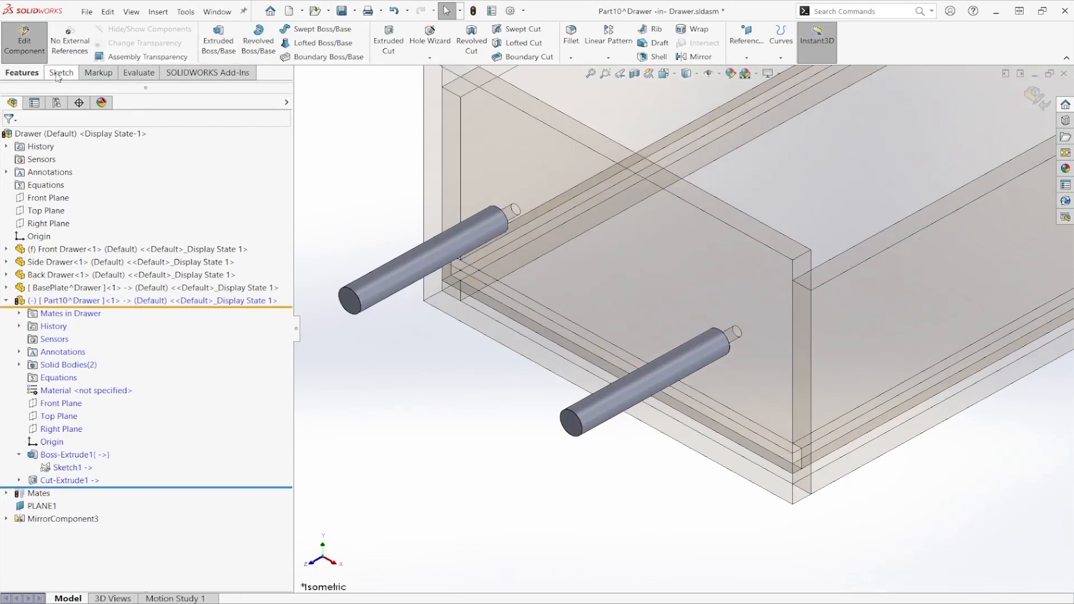
click(74, 455)
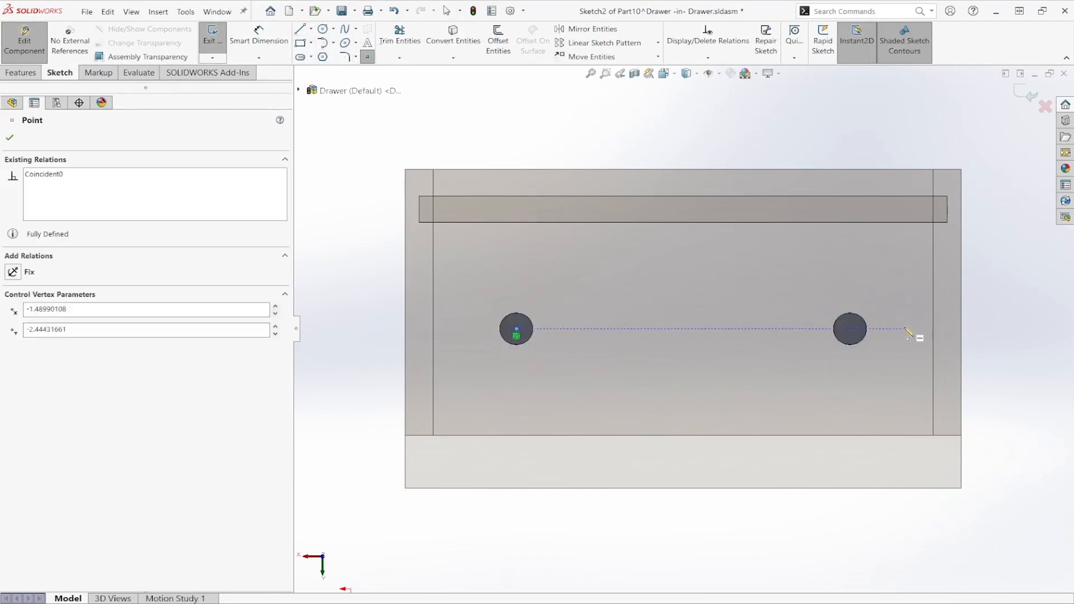
- Draw a horizontal line through both post centres with 0.50 in overhang dimensioned at each end
click(849, 329)
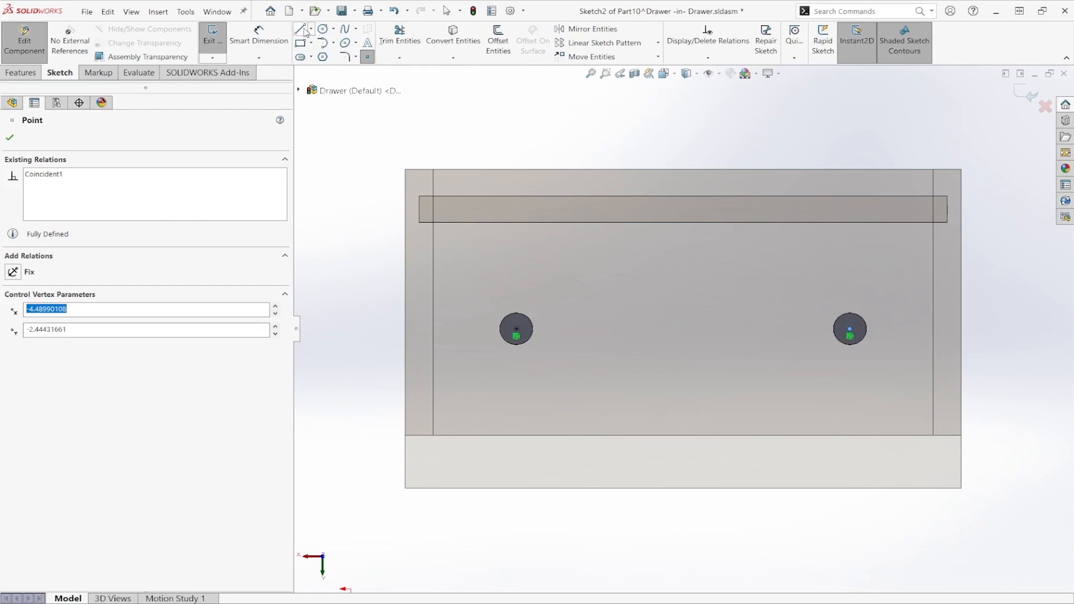
click(301, 29)
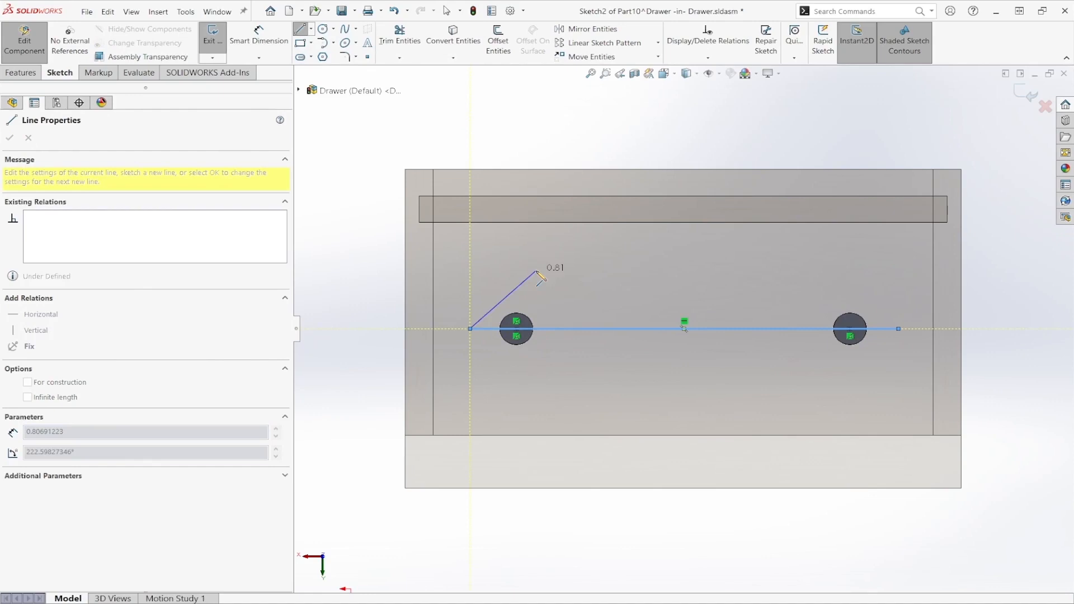
click(10, 138)
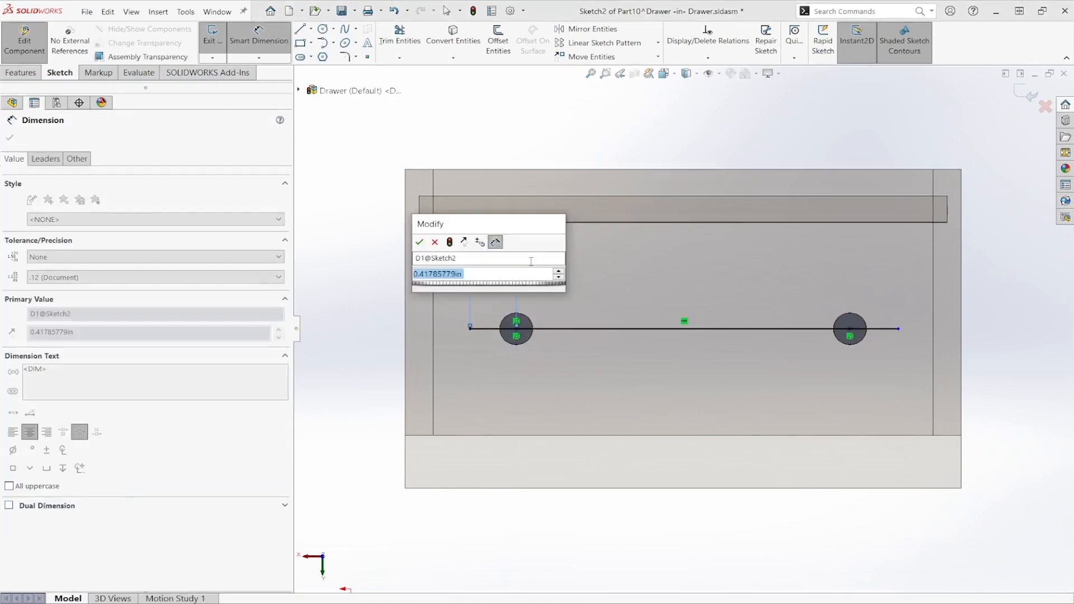
click(420, 242)
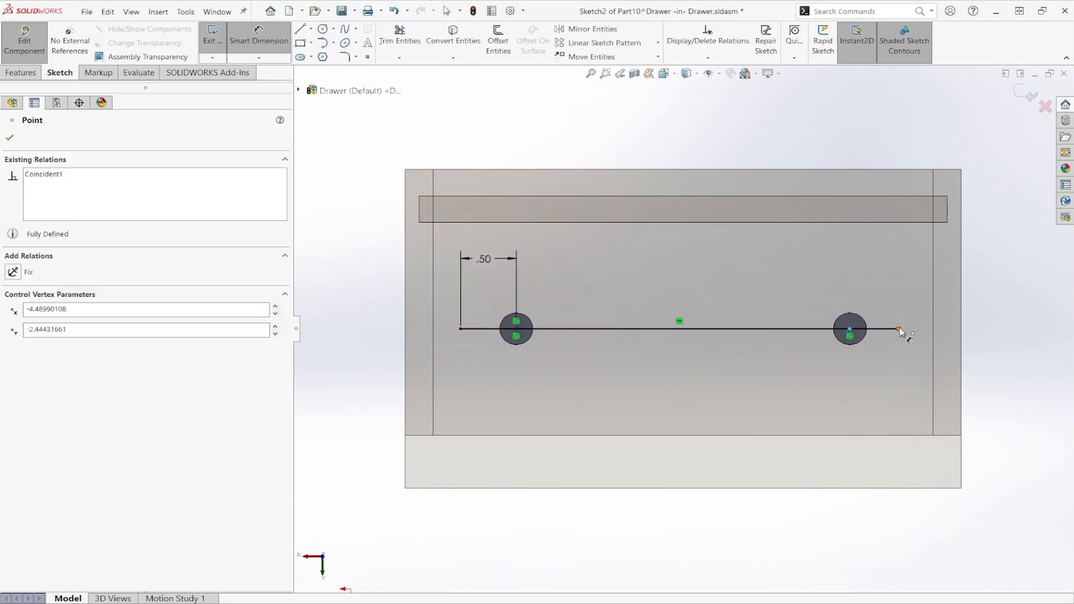
click(897, 326)
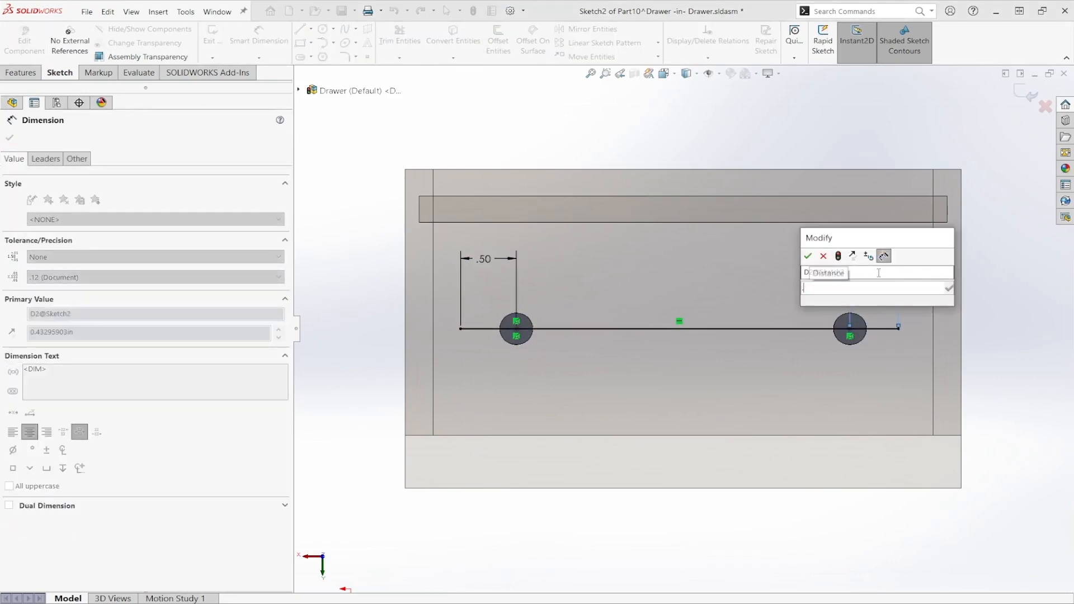
click(807, 255)
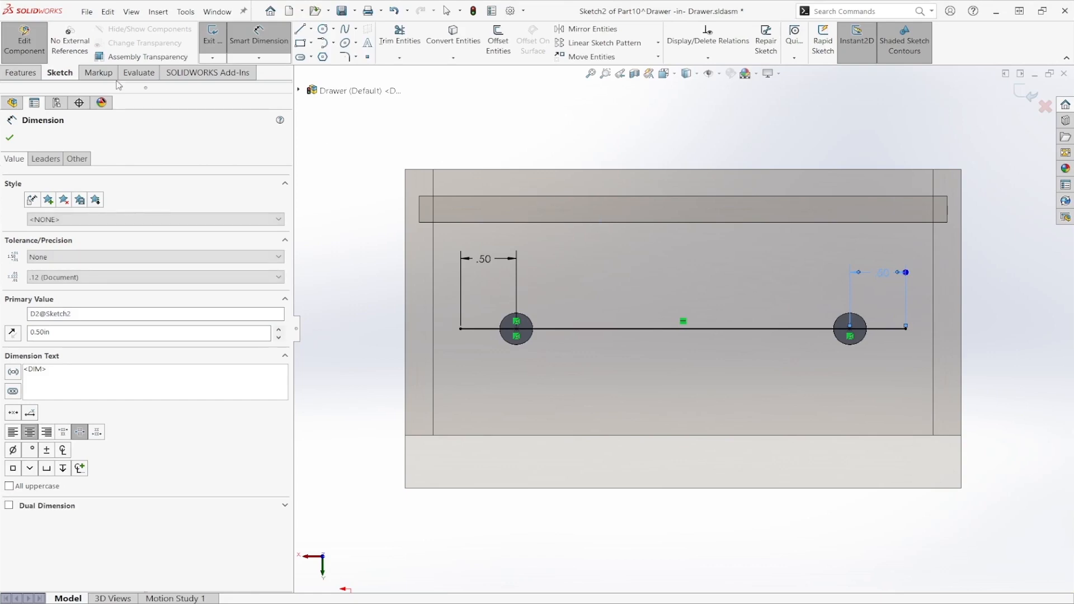
click(21, 73)
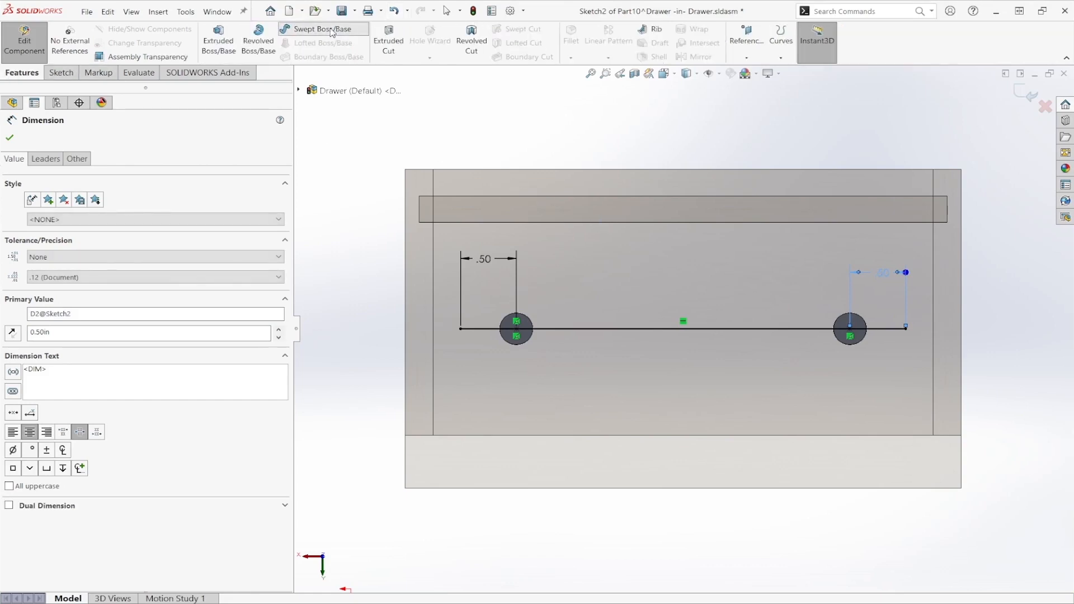
- Sweep a 0.30 in circular profile along Sketch2 to form the handle bar (Sweep1)
click(322, 29)
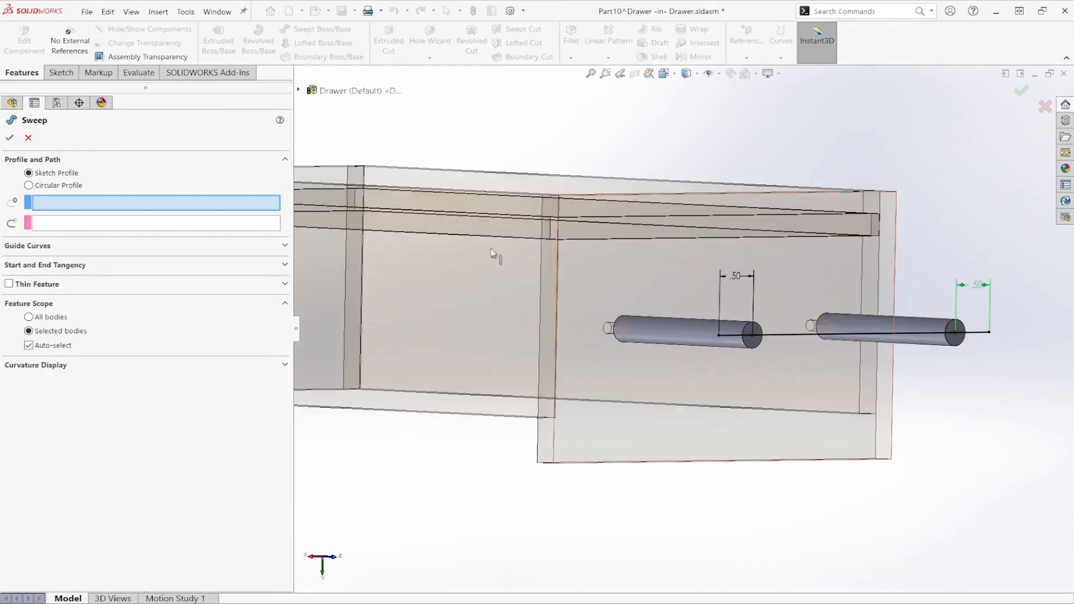
click(29, 185)
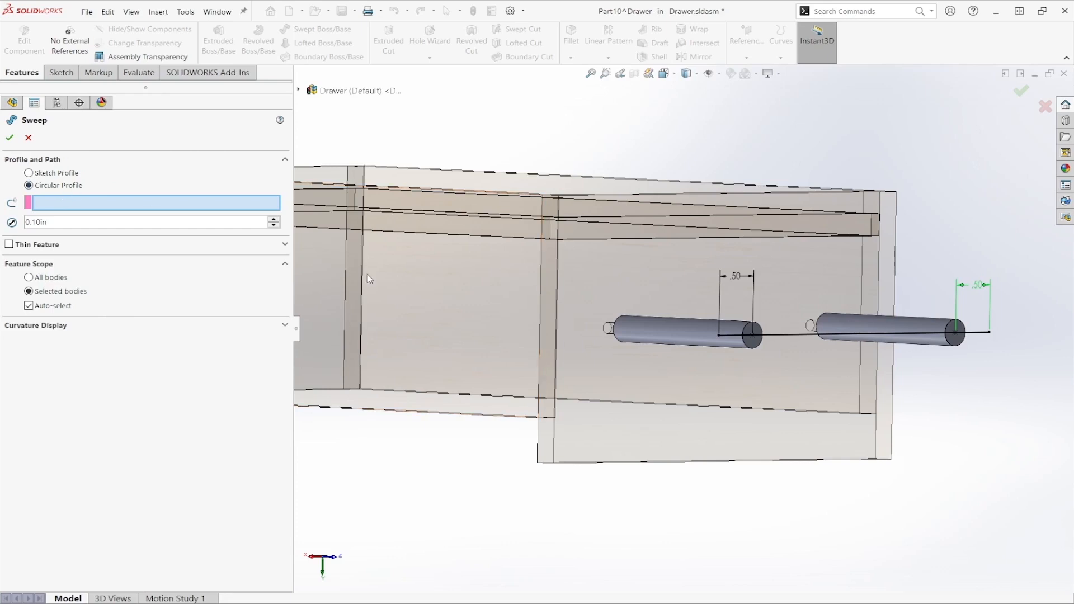
triple_click(147, 221)
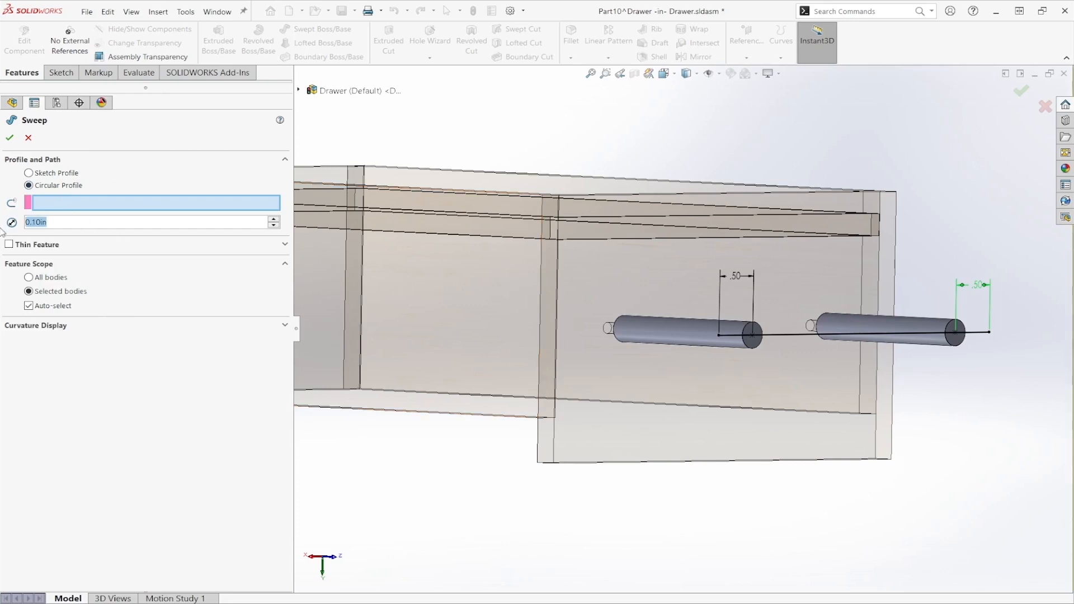
text(0.30in)
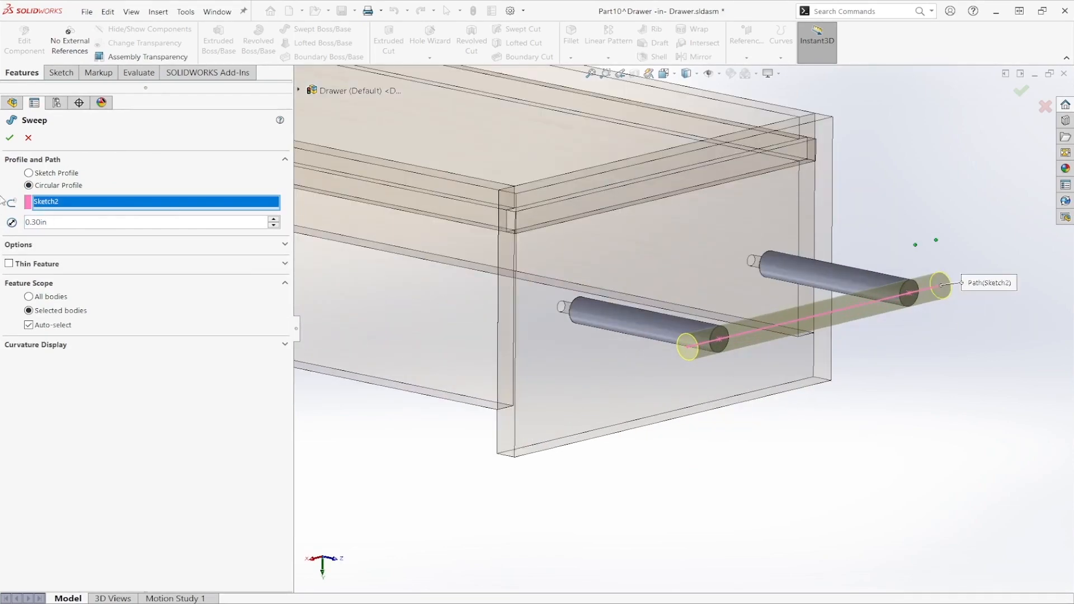
click(11, 138)
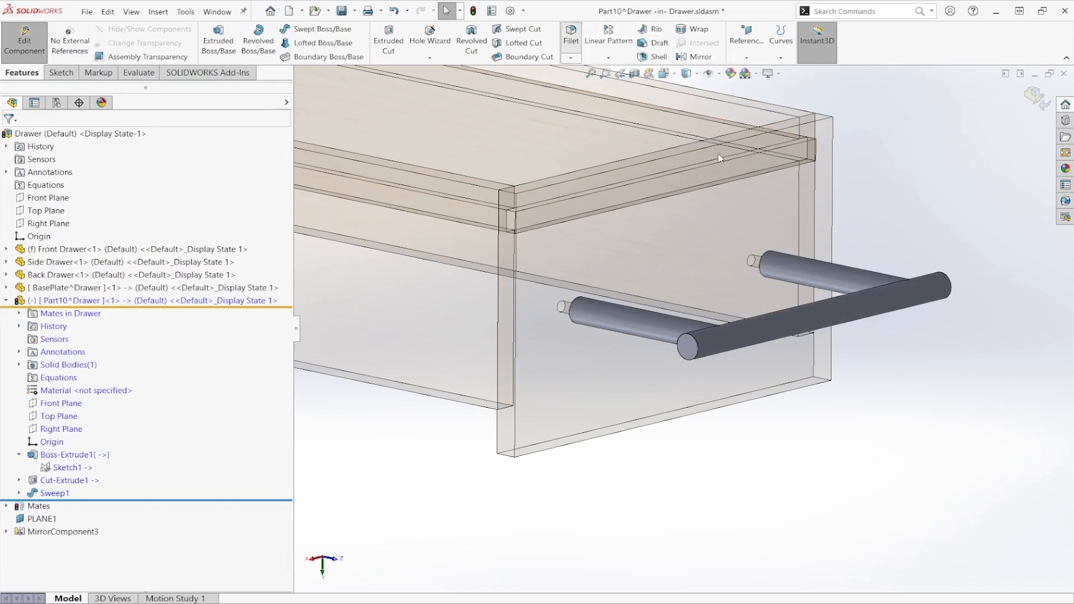
- Fillet the handle-post joints and set Part10's material to Cast Alloy Steel
click(569, 33)
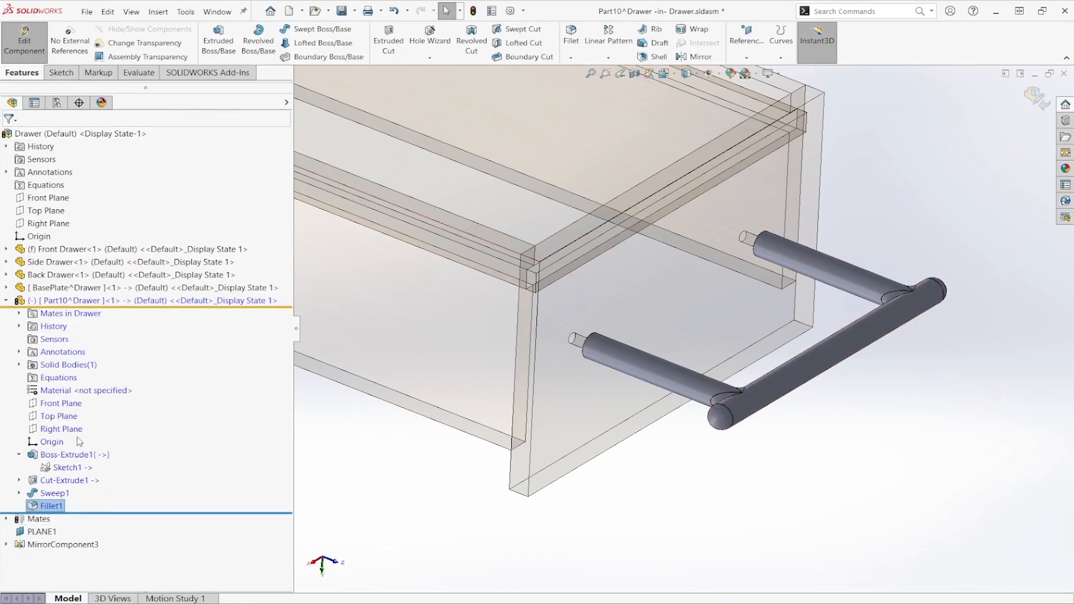
right_click(56, 390)
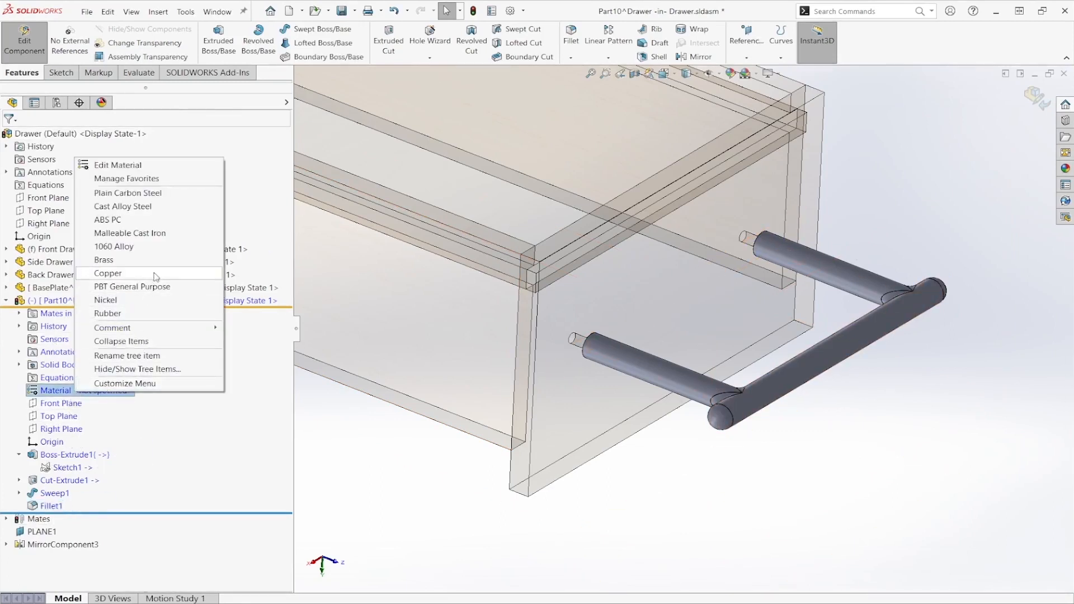
mouse_move(144, 206)
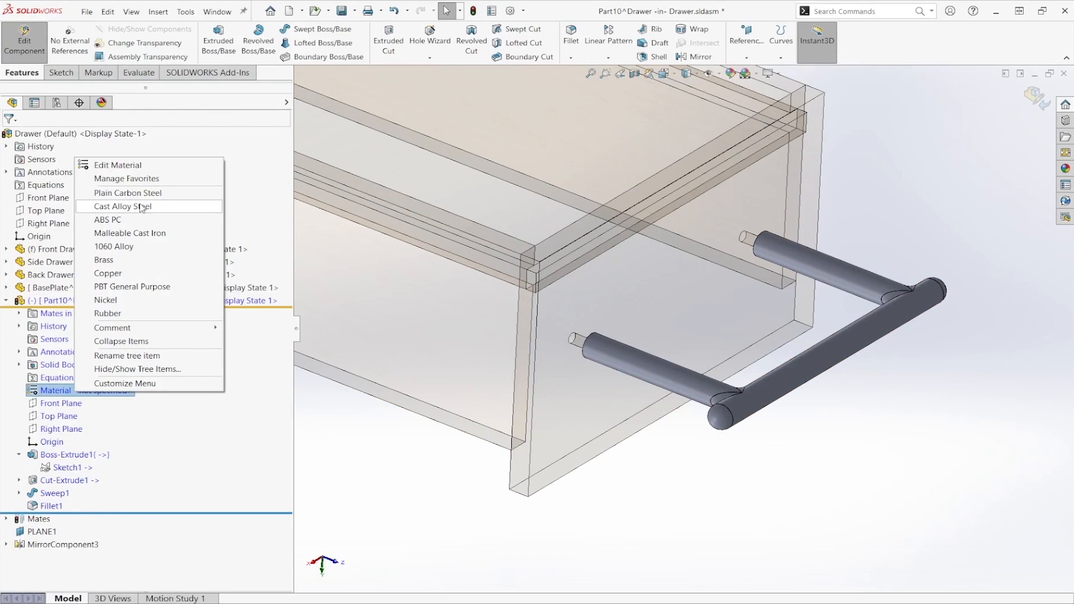
click(123, 206)
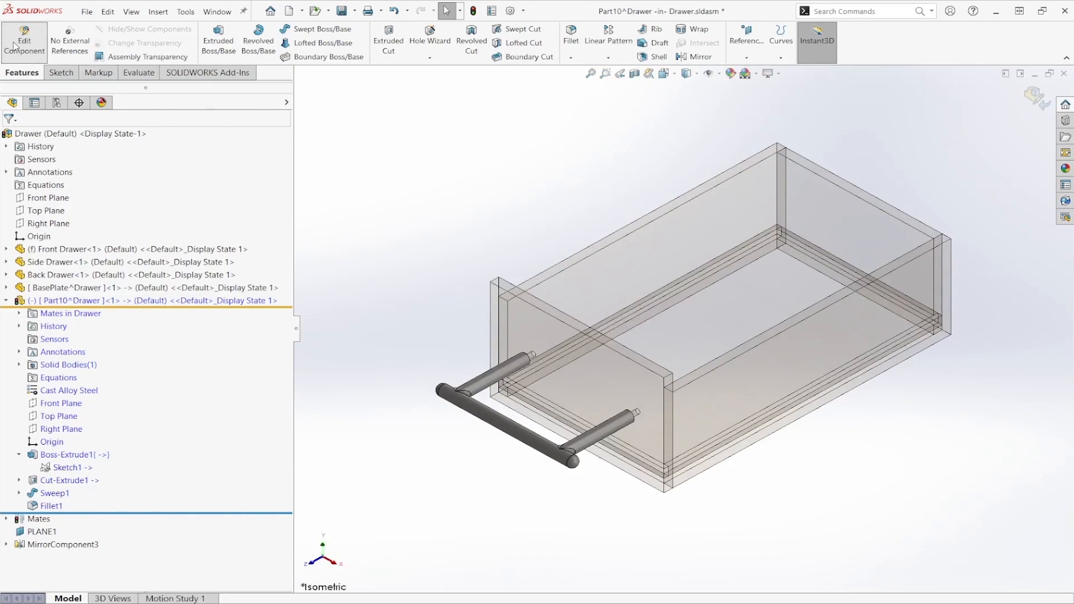
- Exit in-context editing and return to the top-level Drawer assembly
click(100, 73)
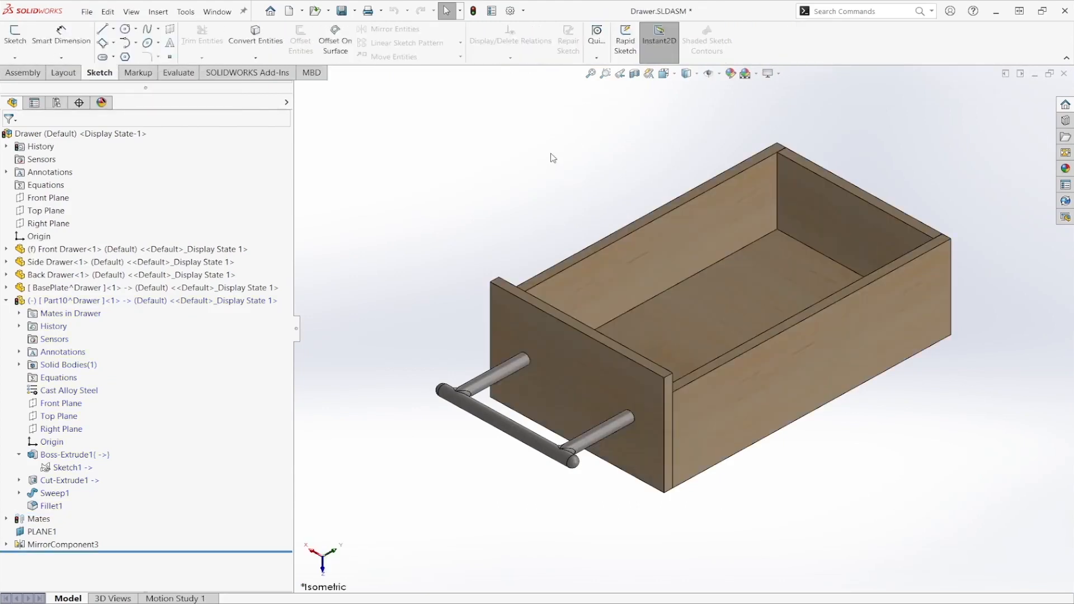
mouse_move(408, 327)
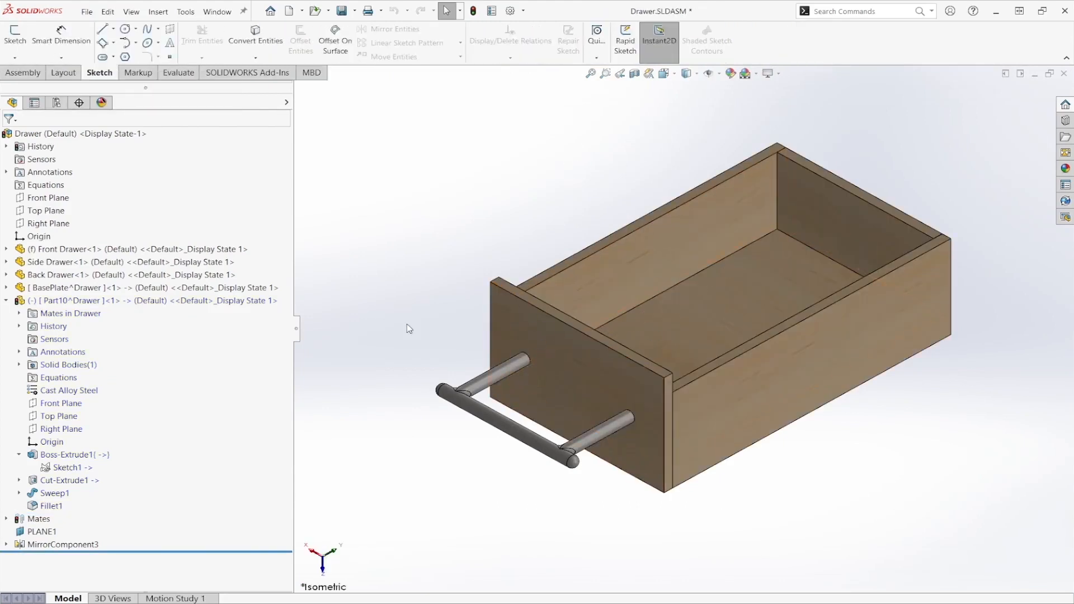
click(7, 303)
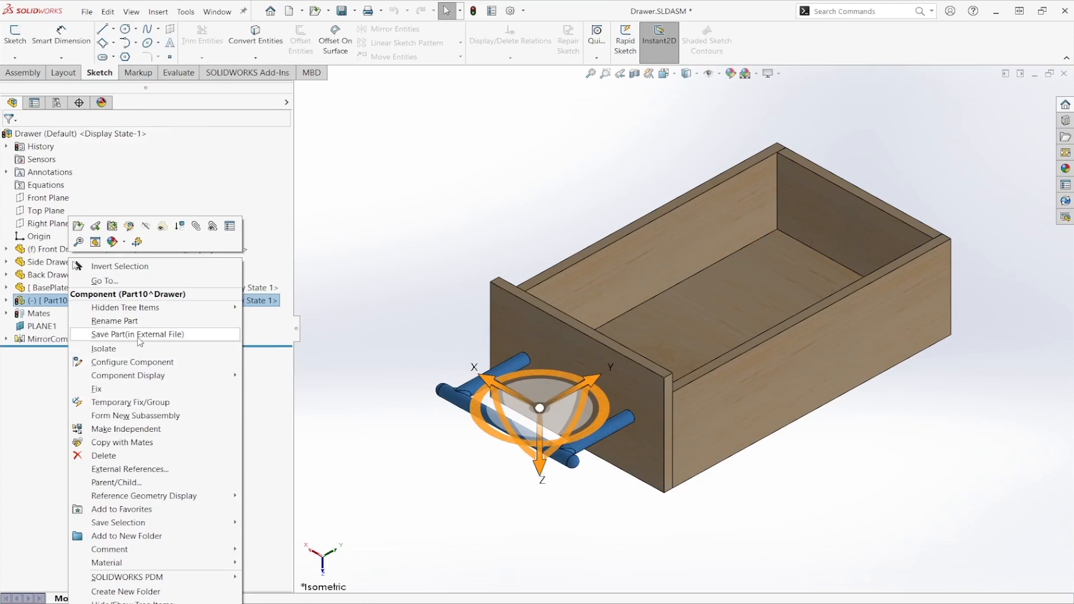
- Rename the virtual part Part10^Drawer to Handle
click(114, 321)
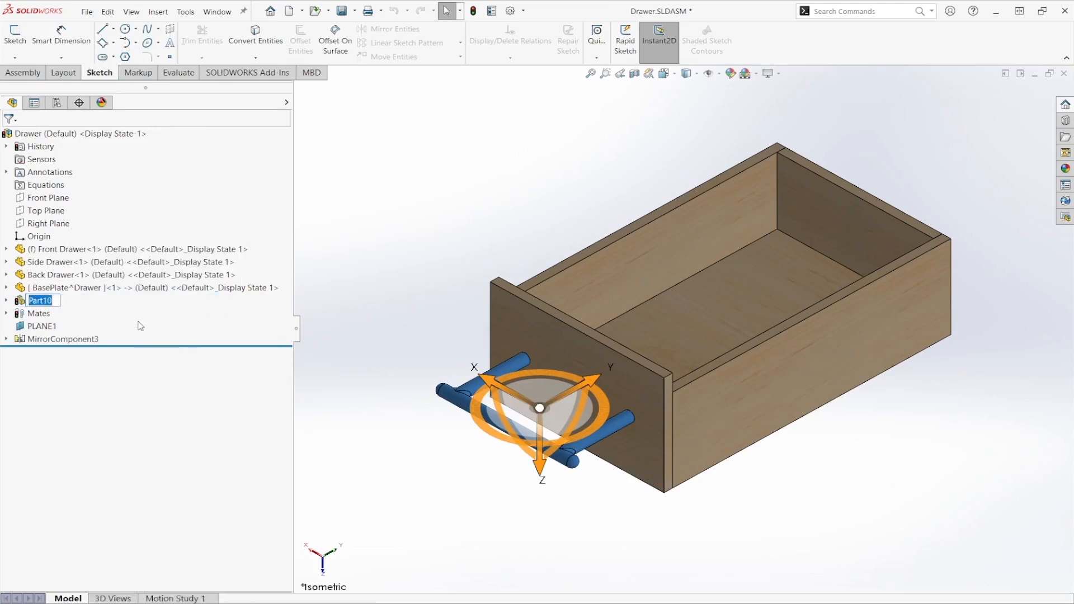
text(Handle)
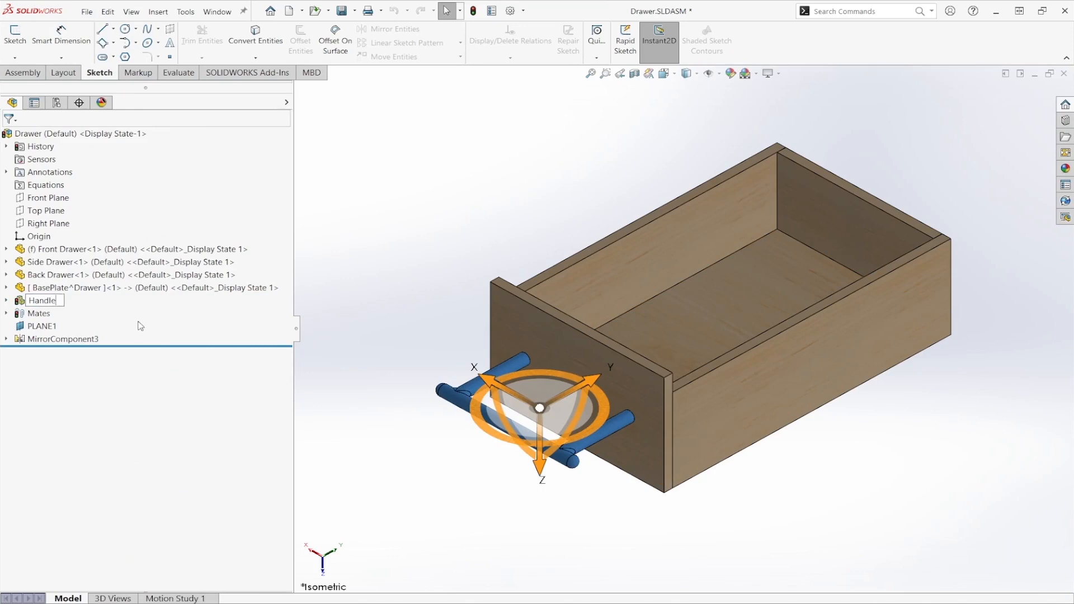
click(375, 224)
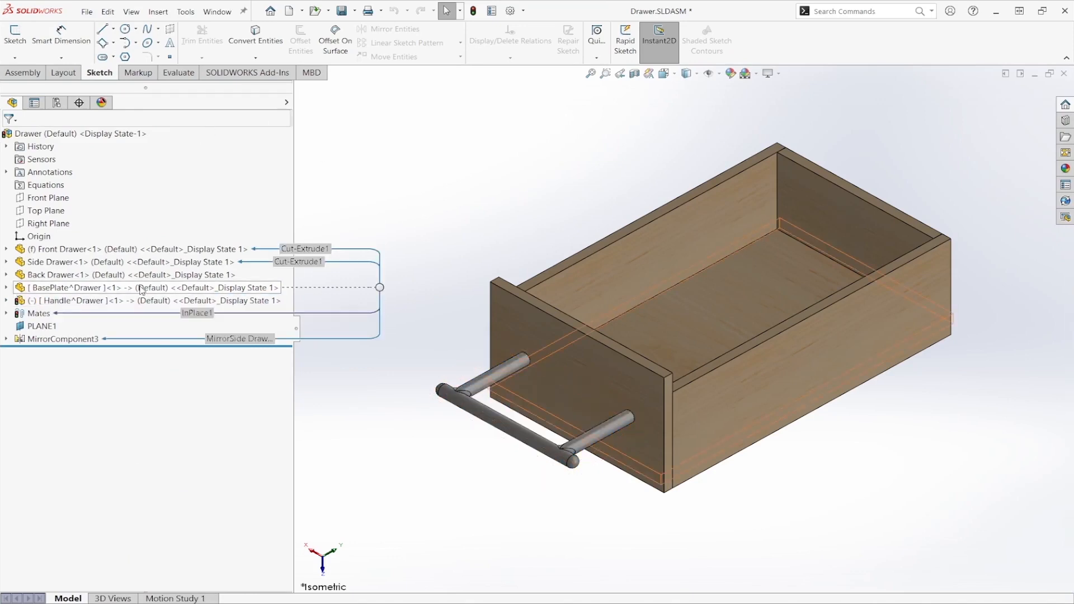
click(398, 224)
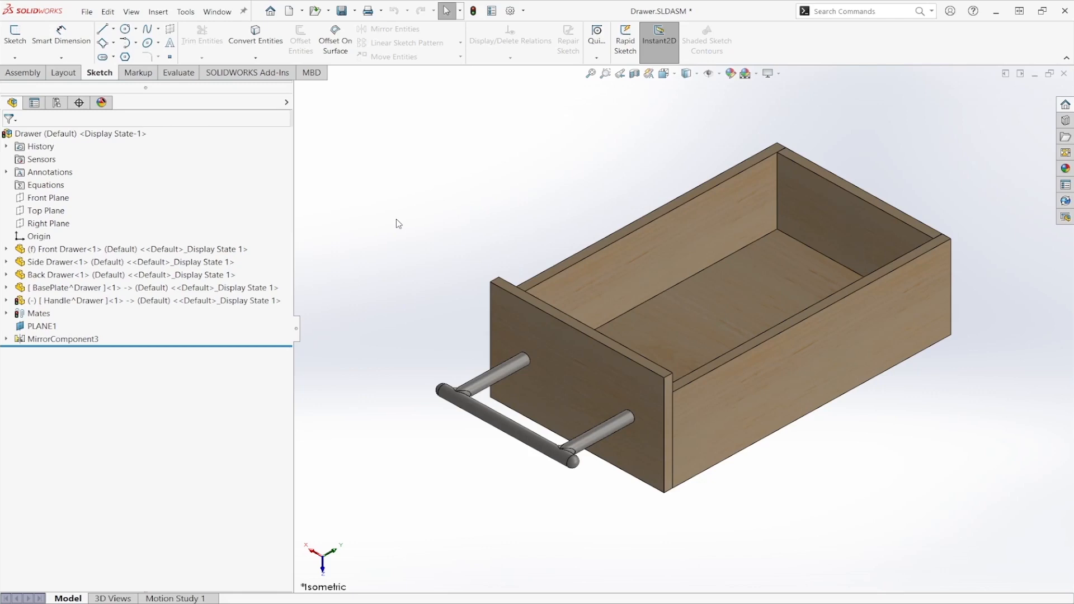
mouse_move(430, 248)
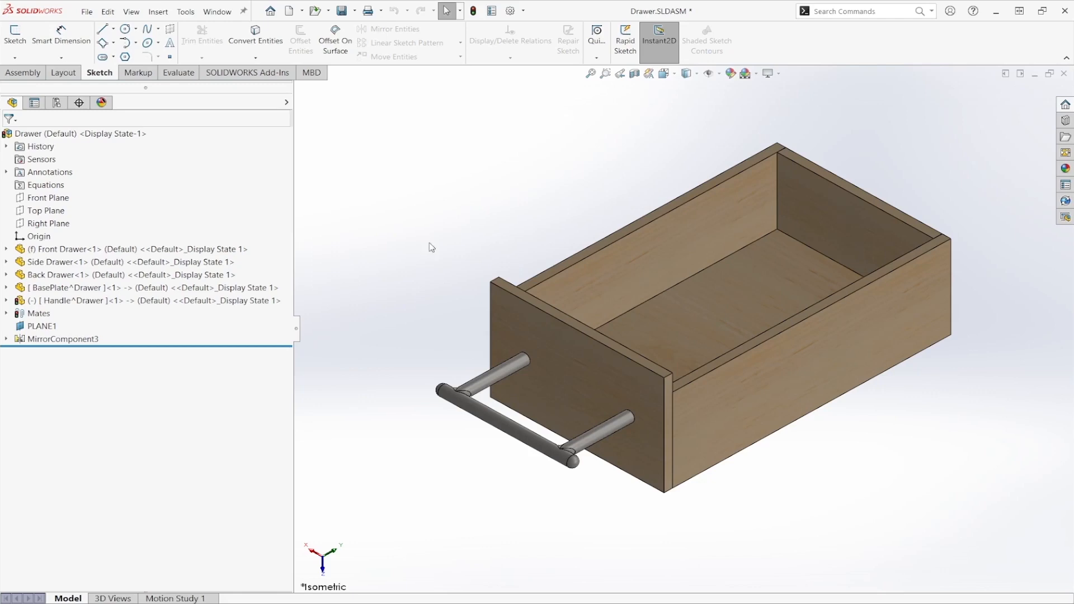
mouse_move(345, 264)
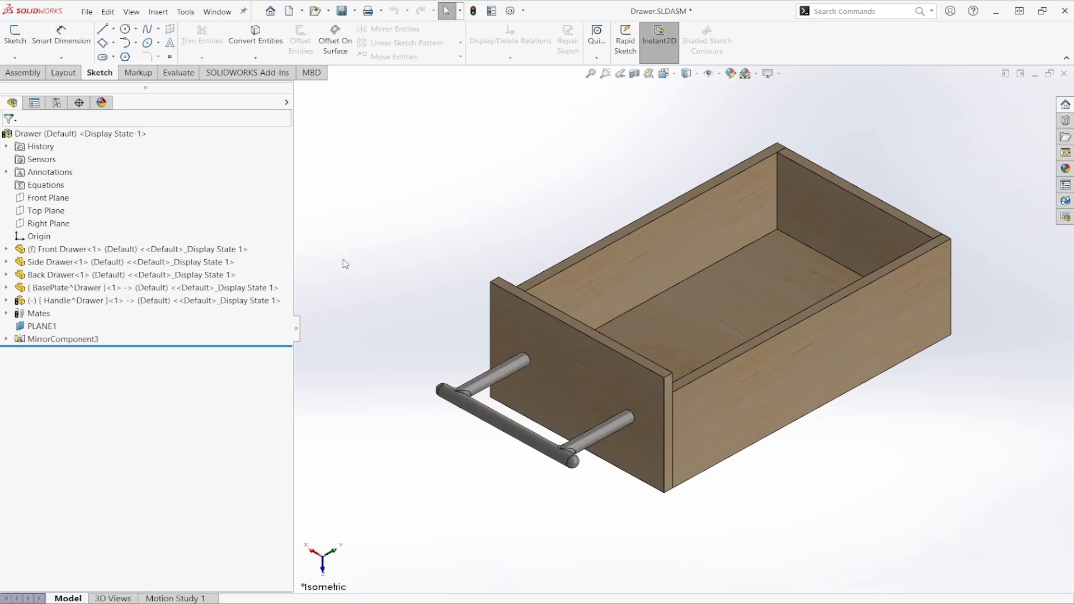
mouse_move(475, 35)
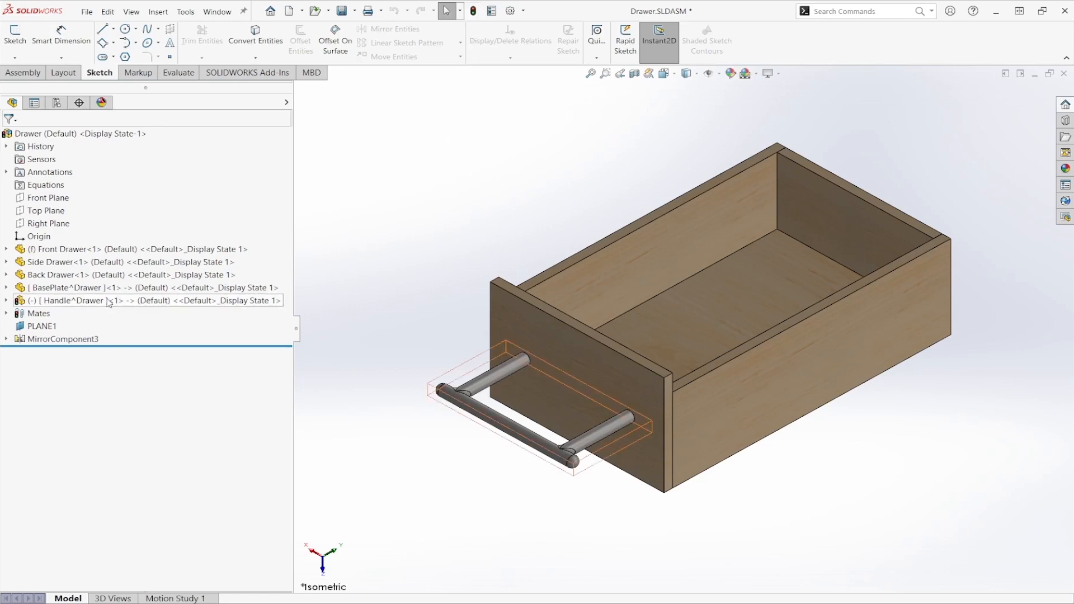
- Save the virtual Handle part as an external file in the same folder as the assembly
right_click(75, 300)
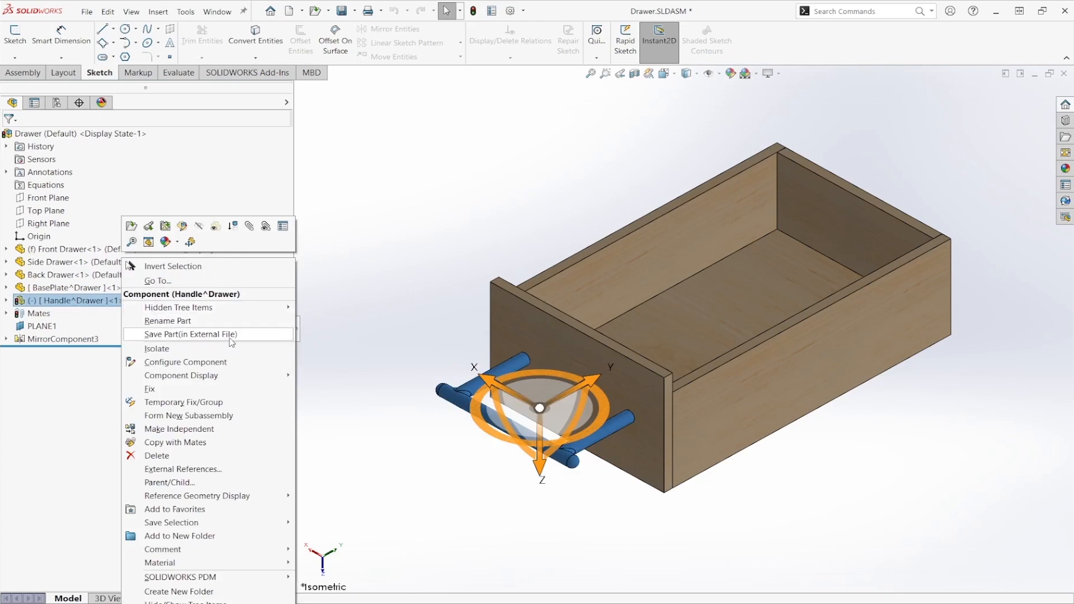
click(190, 334)
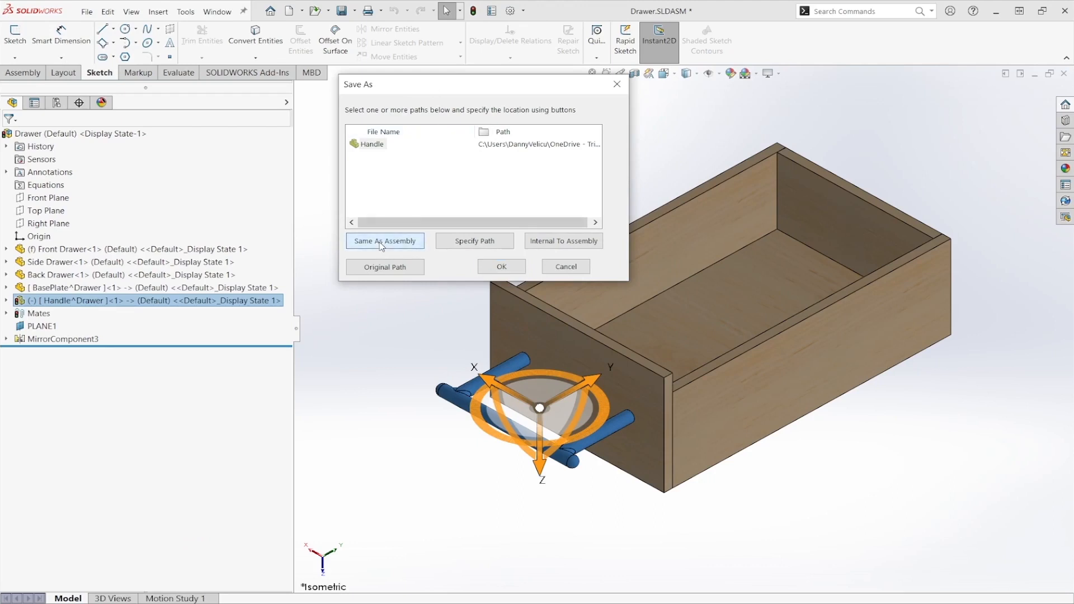
mouse_move(502, 266)
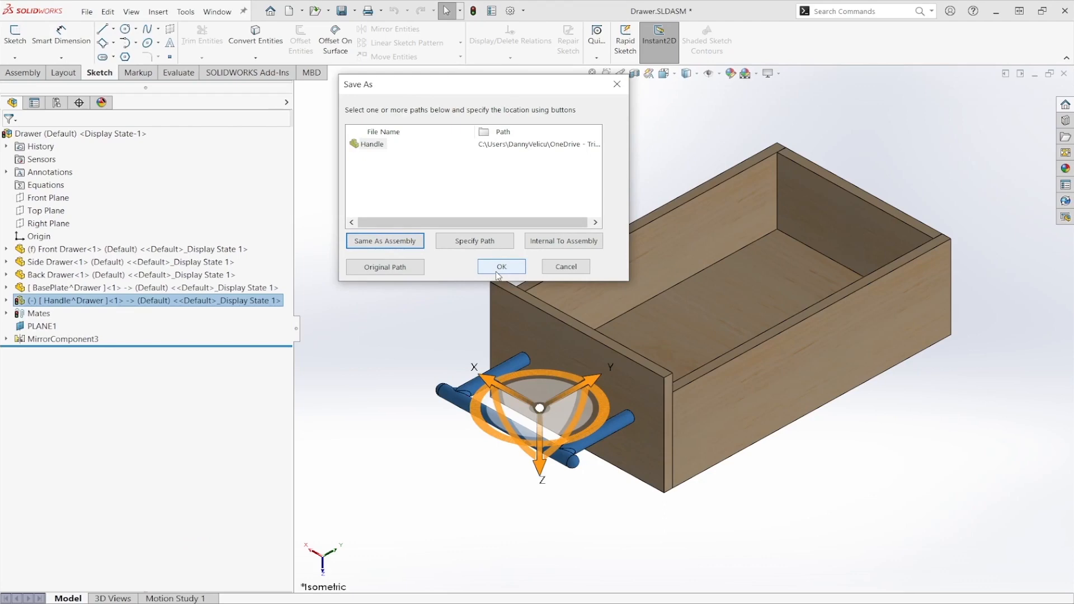
click(501, 266)
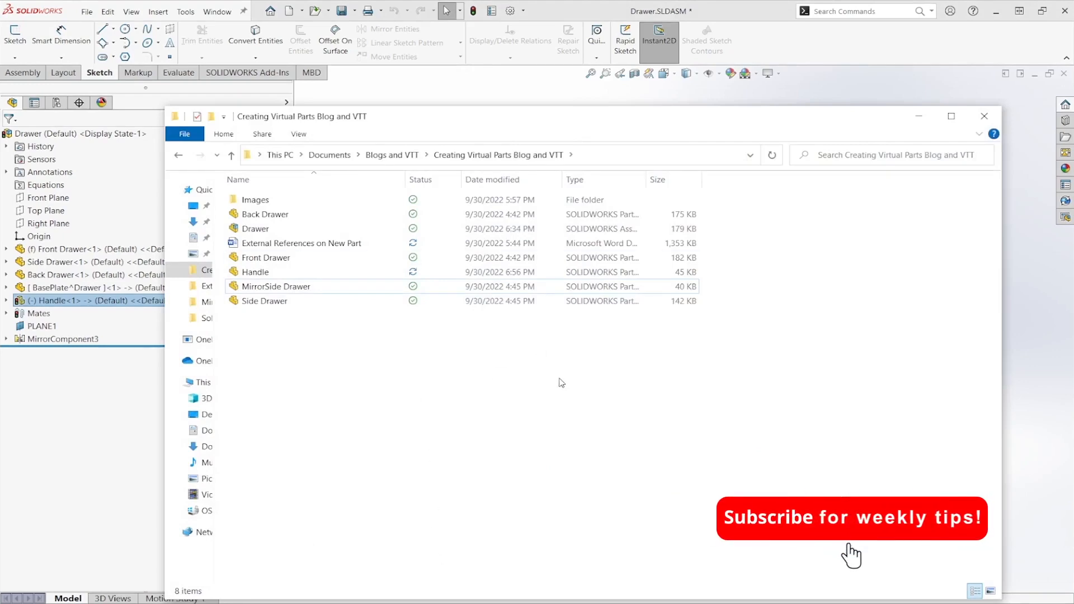
- Confirm the Handle part file exists in the drawer project folder, then minimize Explorer
click(255, 272)
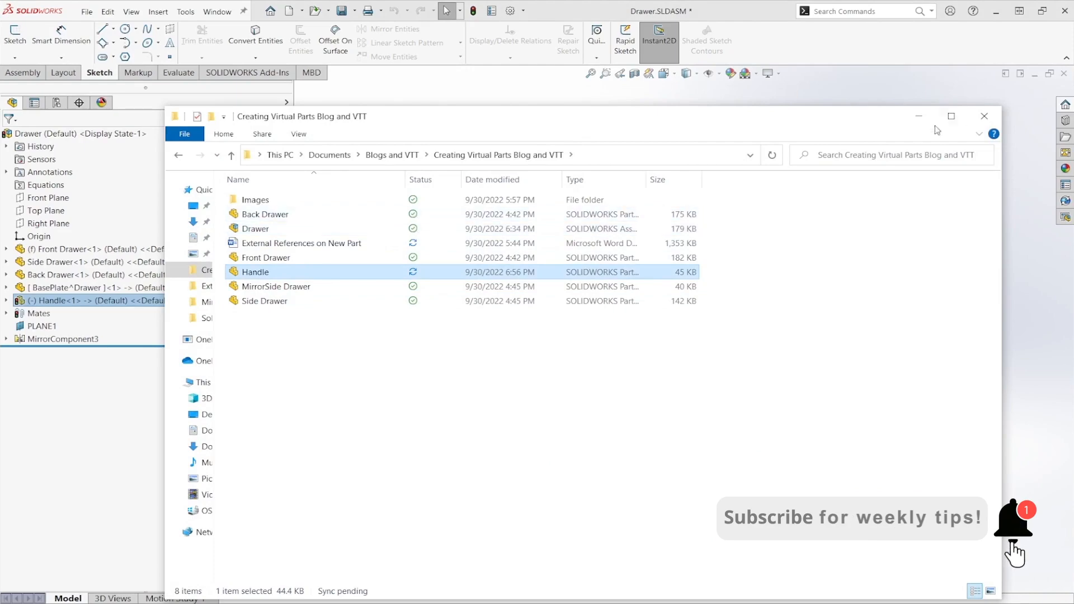
click(985, 116)
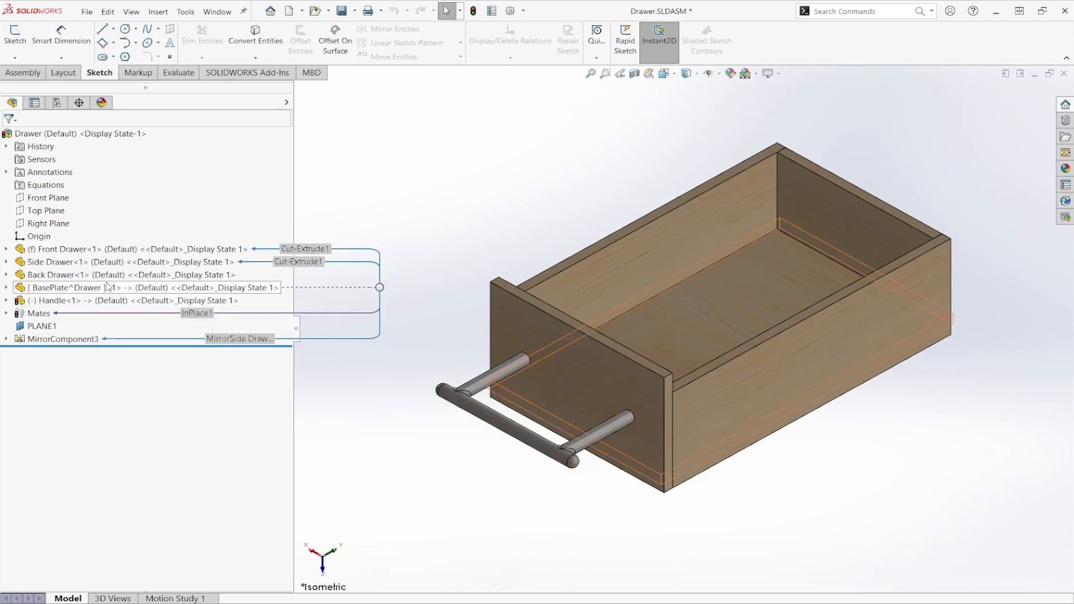
click(421, 285)
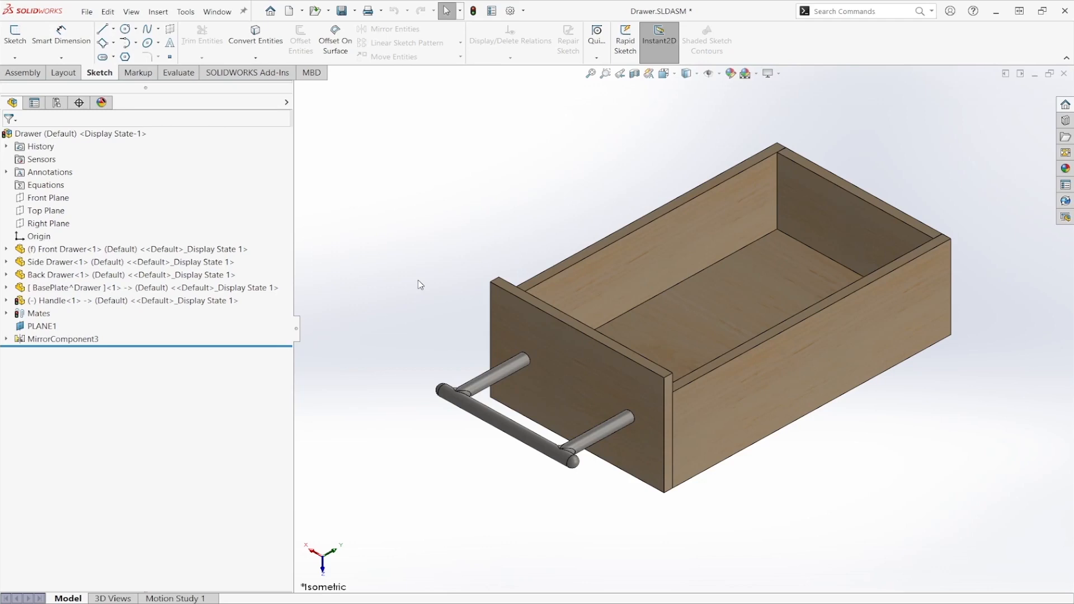
mouse_move(970, 441)
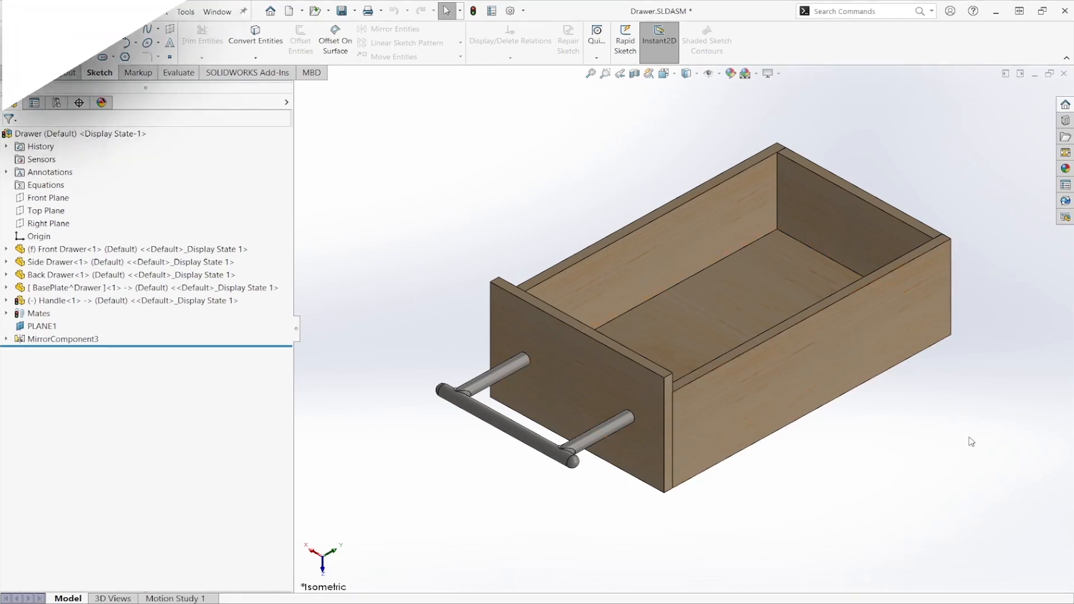